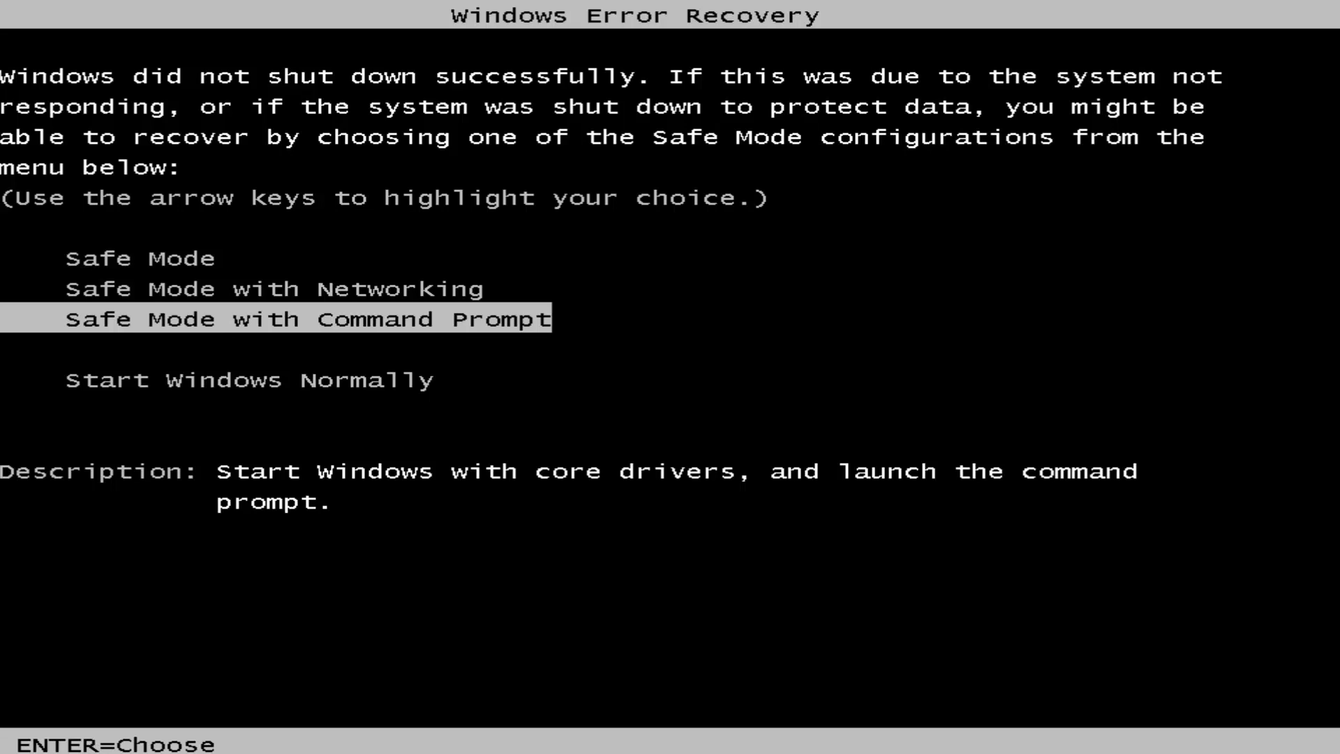
Step: Choose Safe Mode with Networking in Windows Error Recovery and boot Windows
key(up)
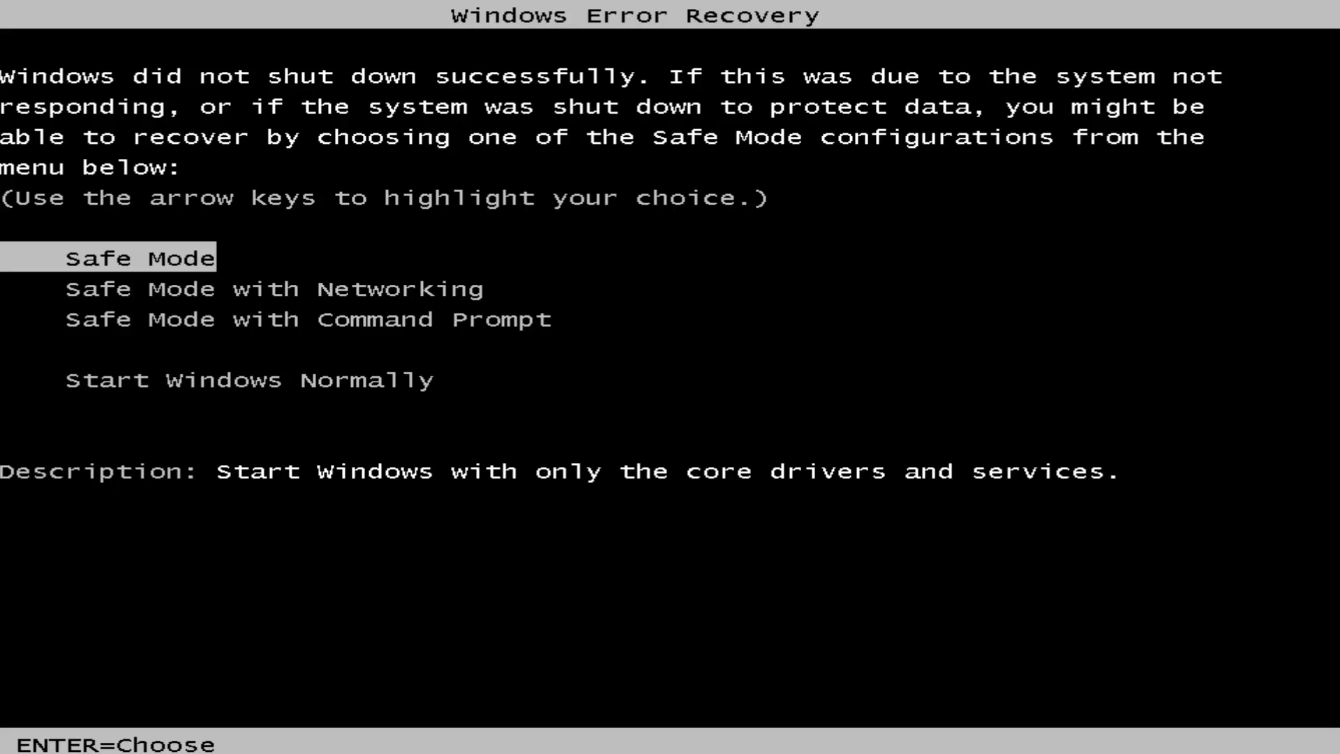
key(down)
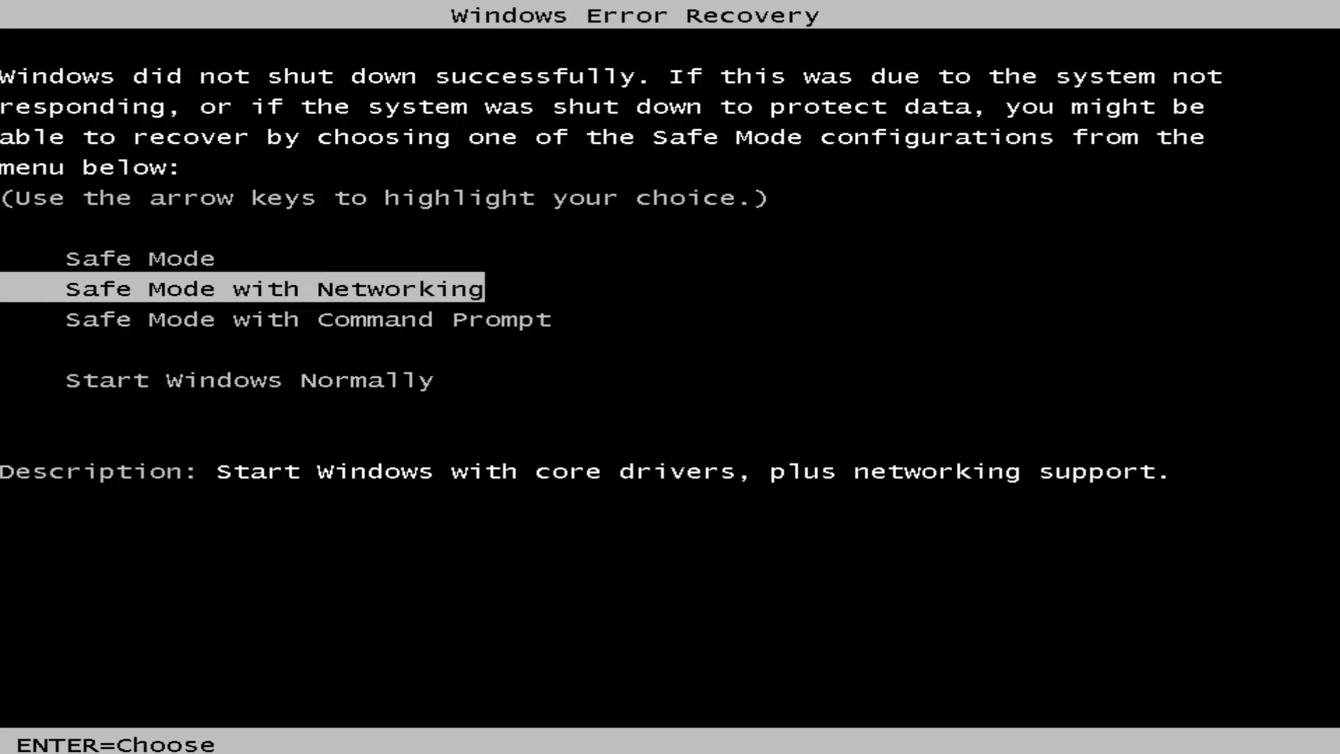
key(enter)
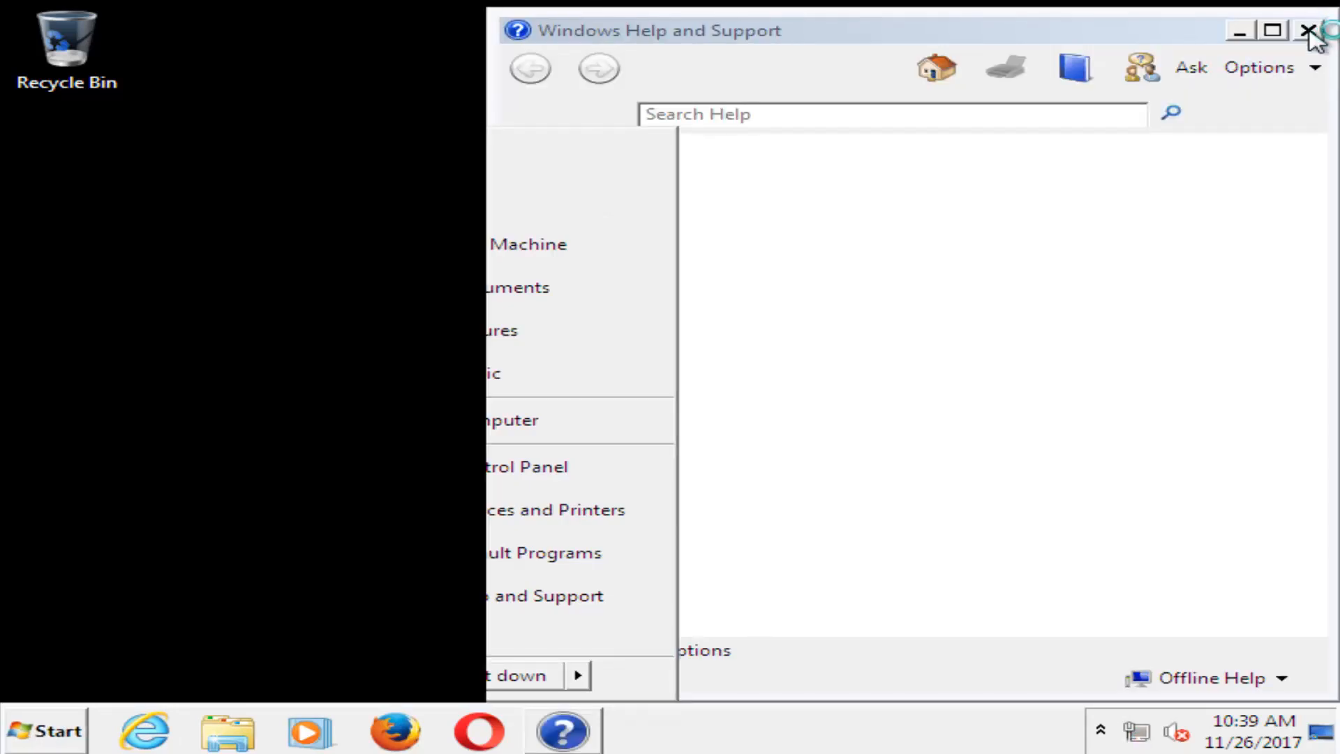
Step: Search the Start menu for 'reged' and run regedit as administrator
click(45, 730)
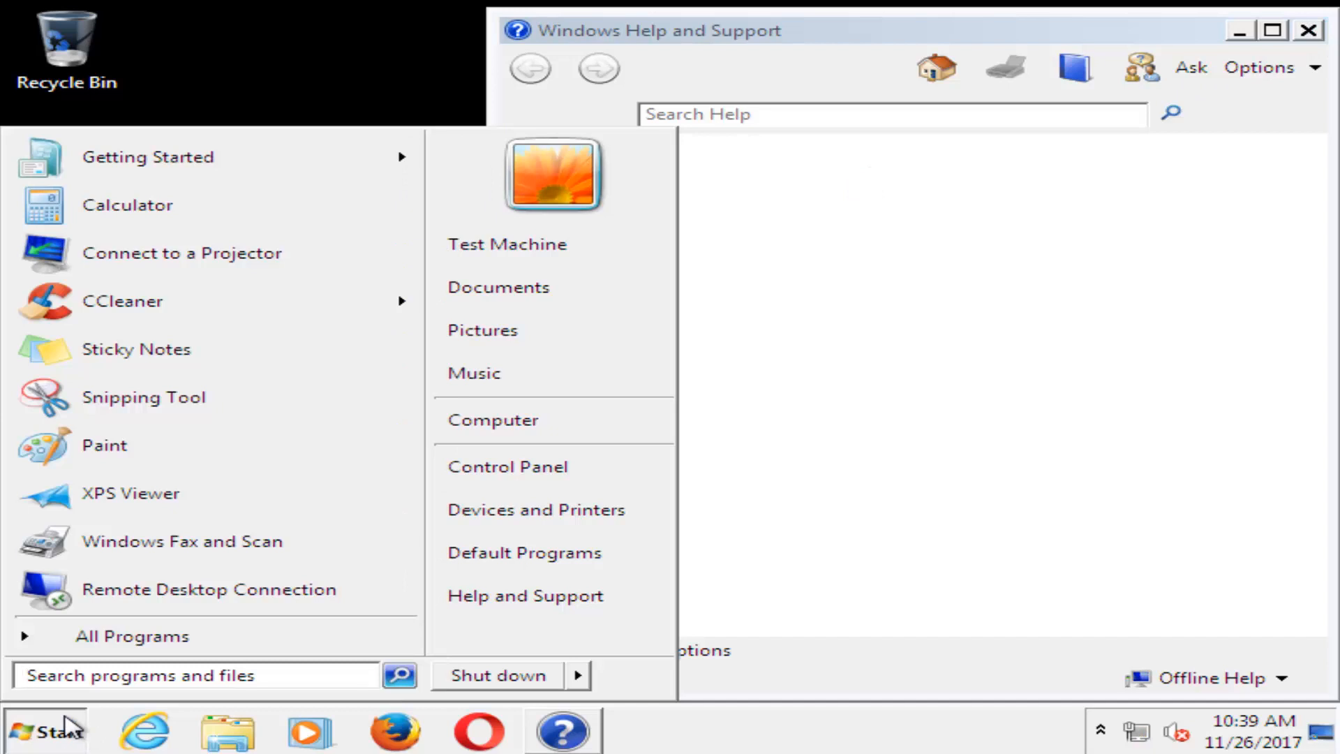
text(reg)
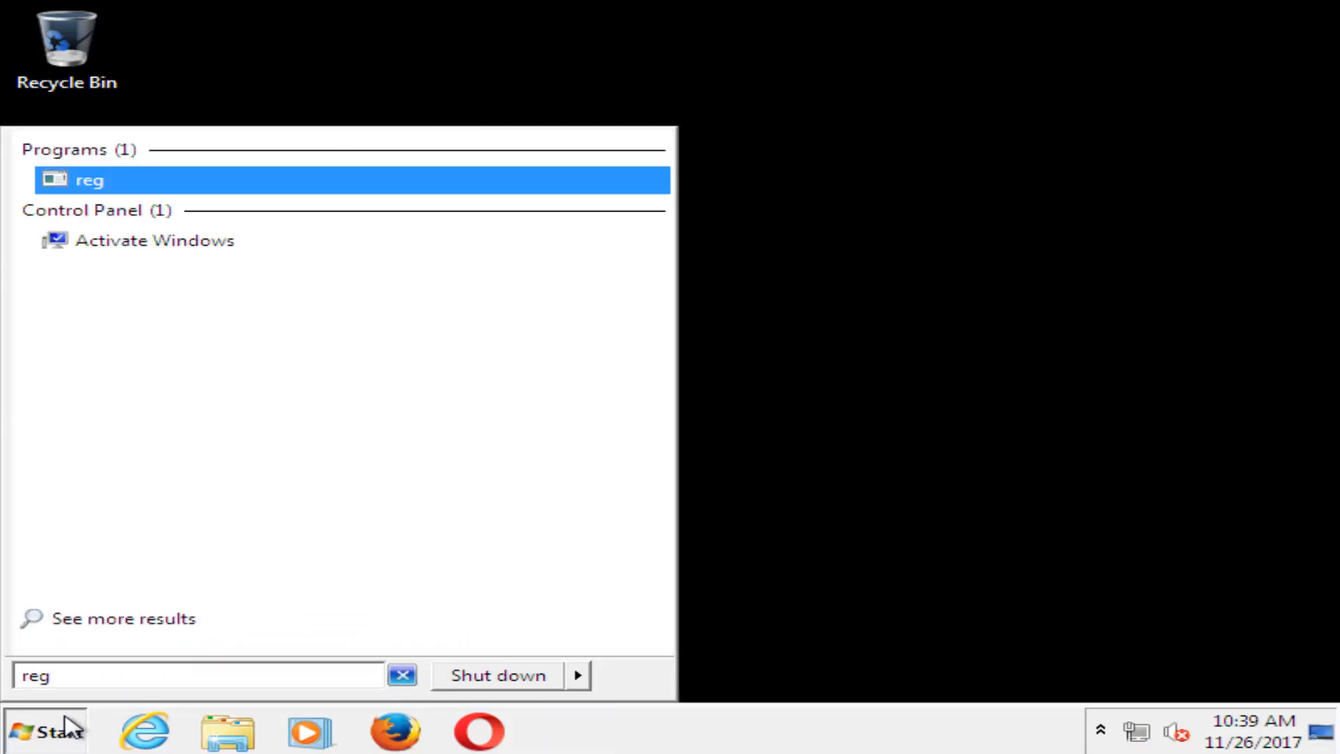
text(edit)
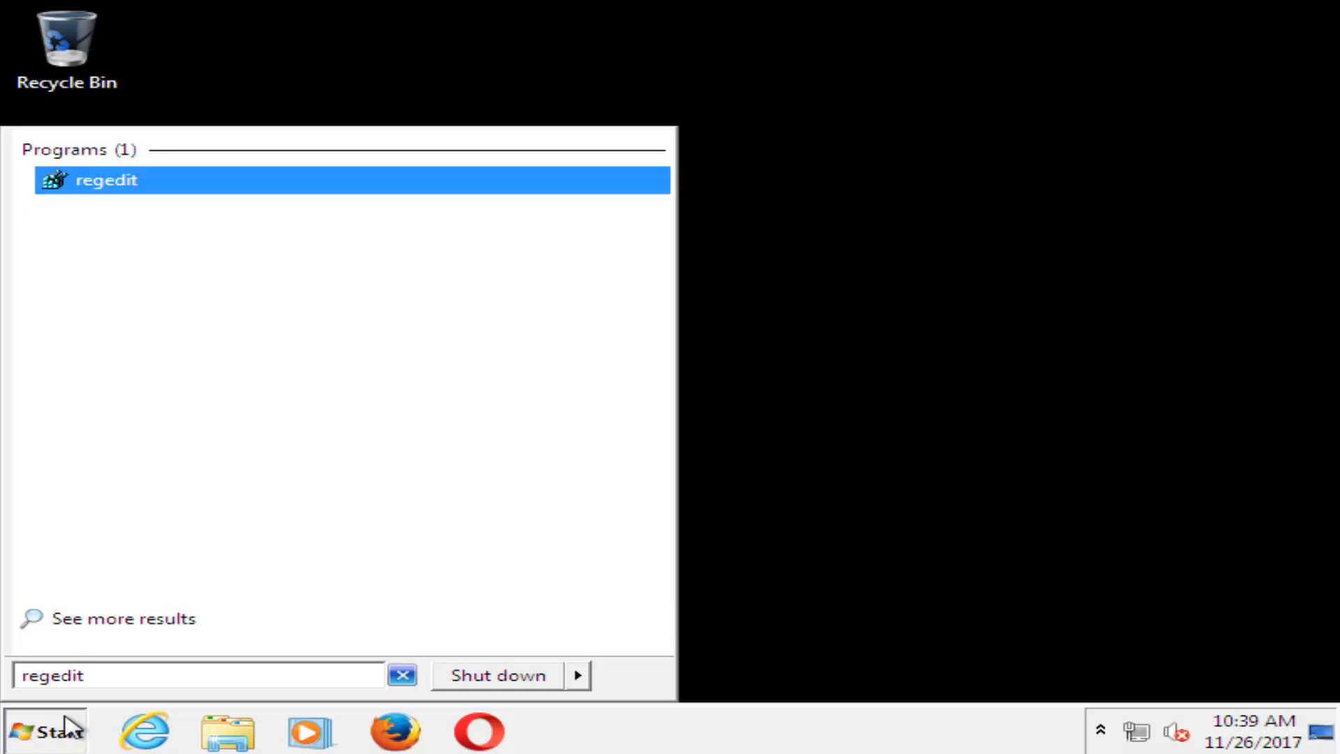
mouse_move(101, 183)
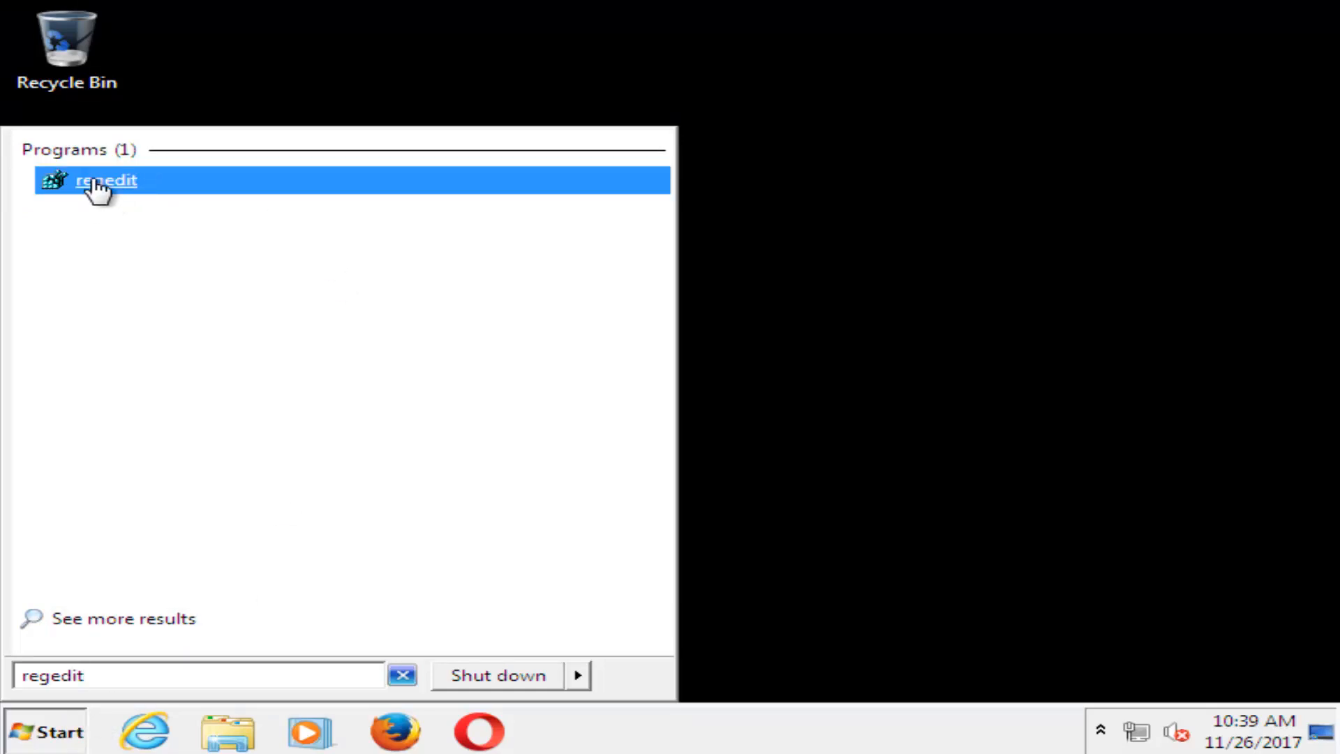
right_click(105, 179)
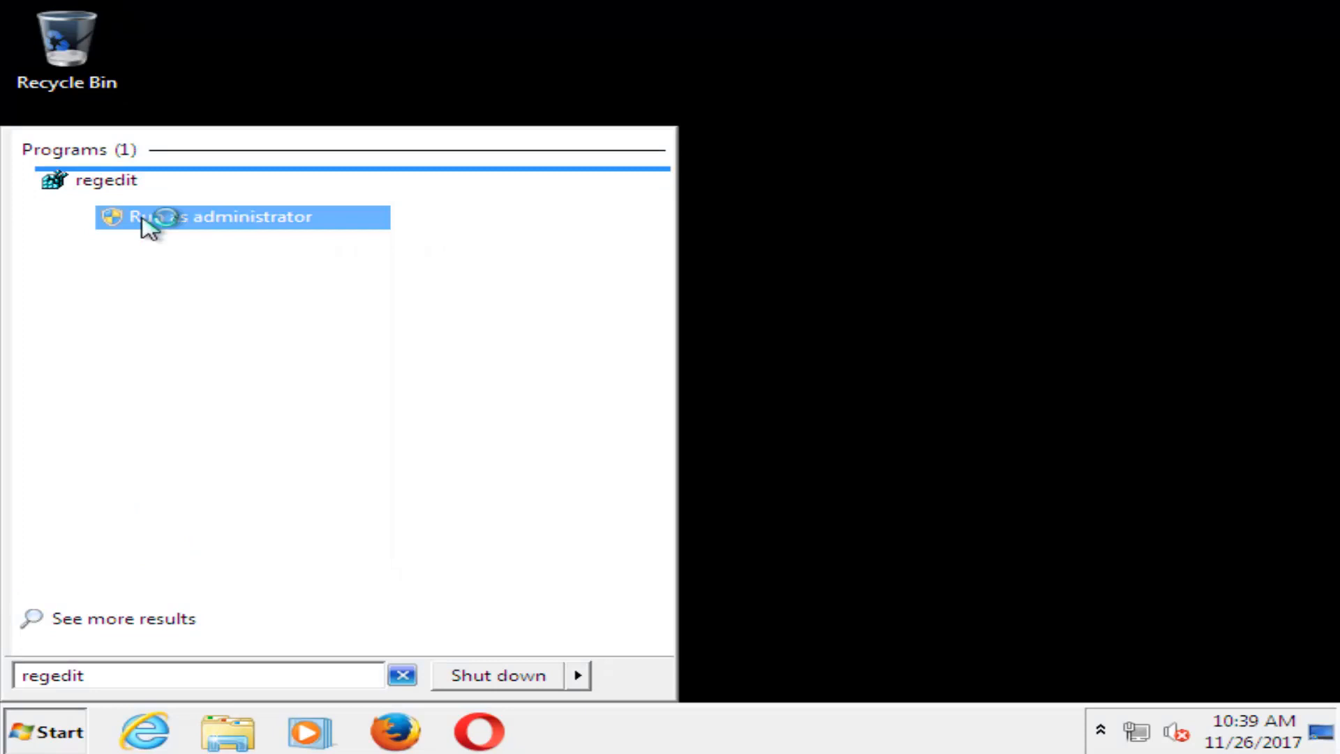
click(218, 216)
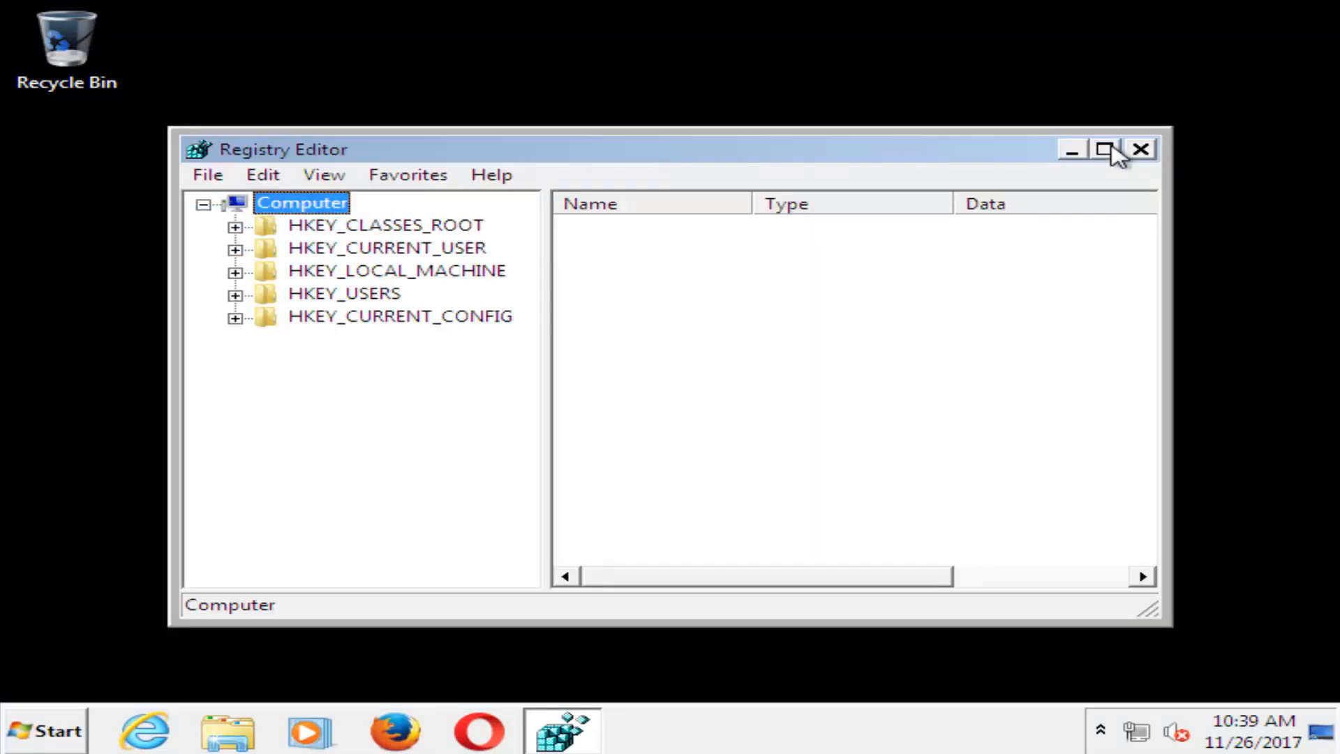
Step: Maximize Registry Editor and expand HKEY_LOCAL_MACHINE to show its subkeys
click(1105, 149)
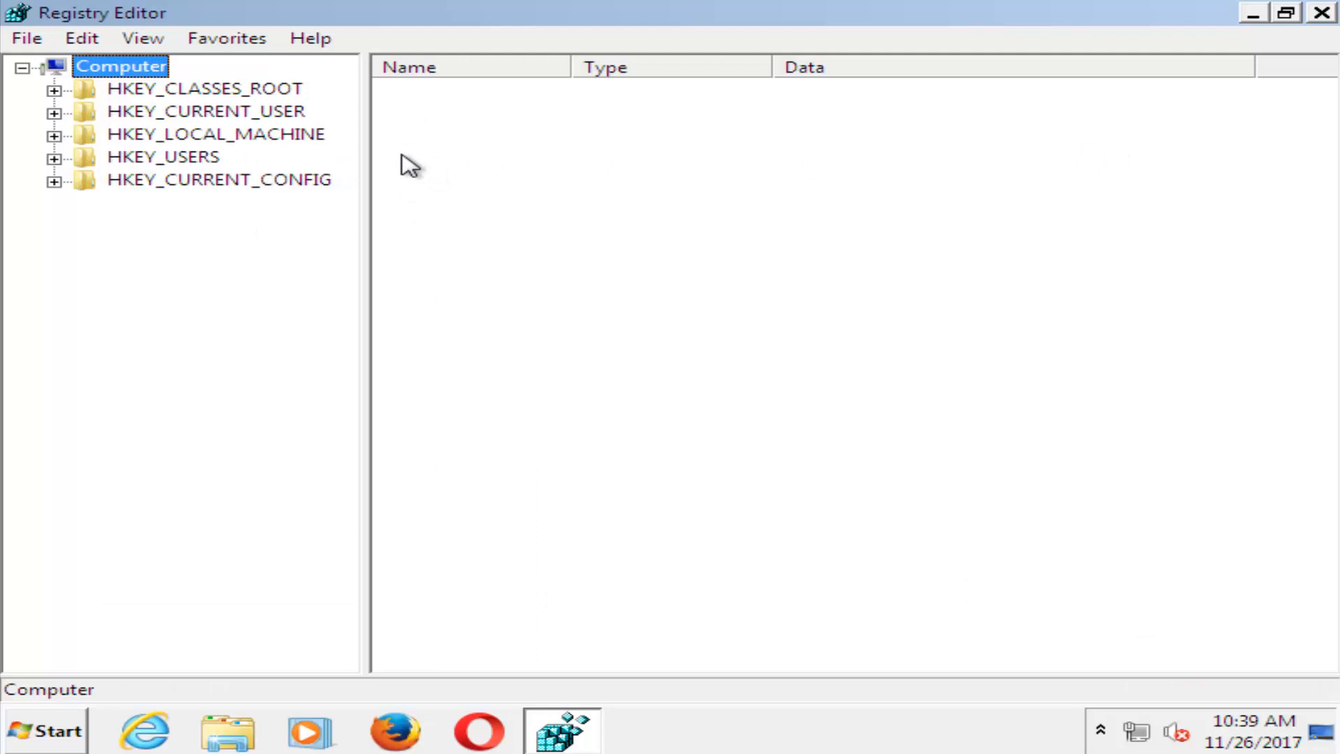
mouse_move(158, 137)
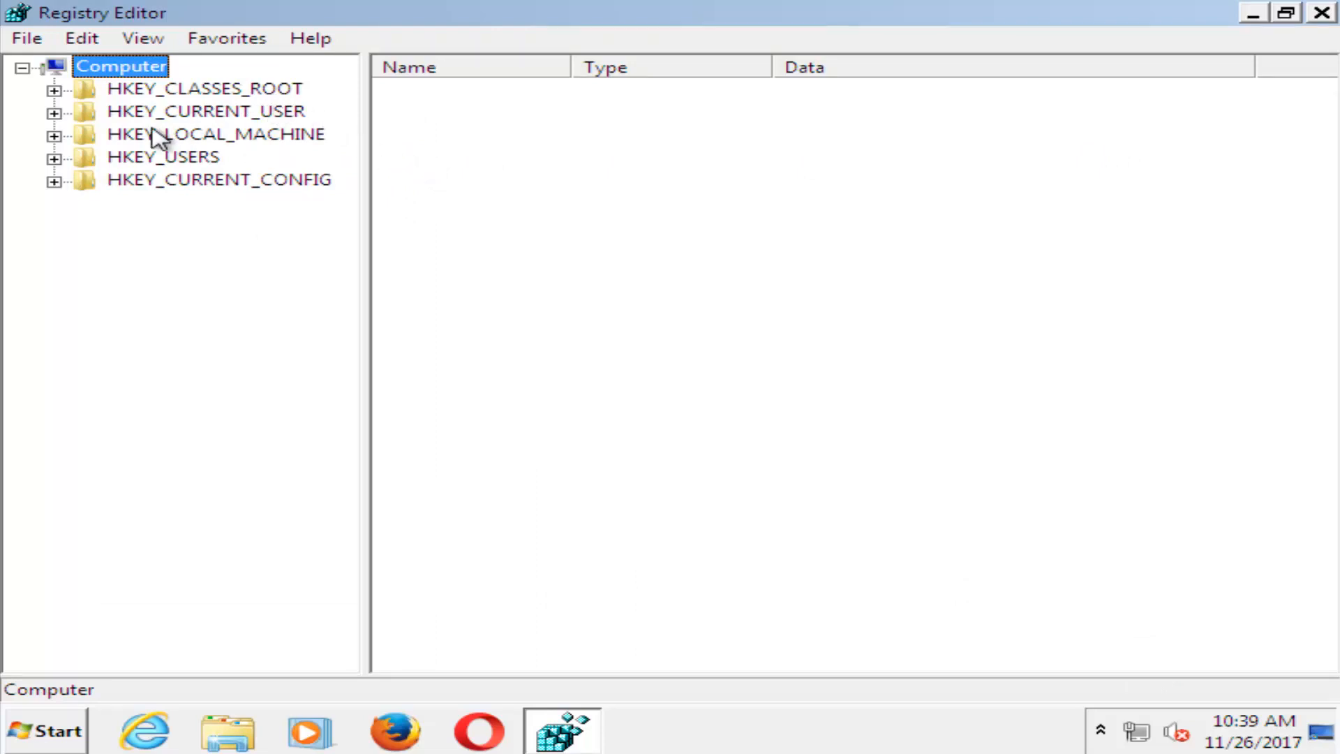
click(216, 133)
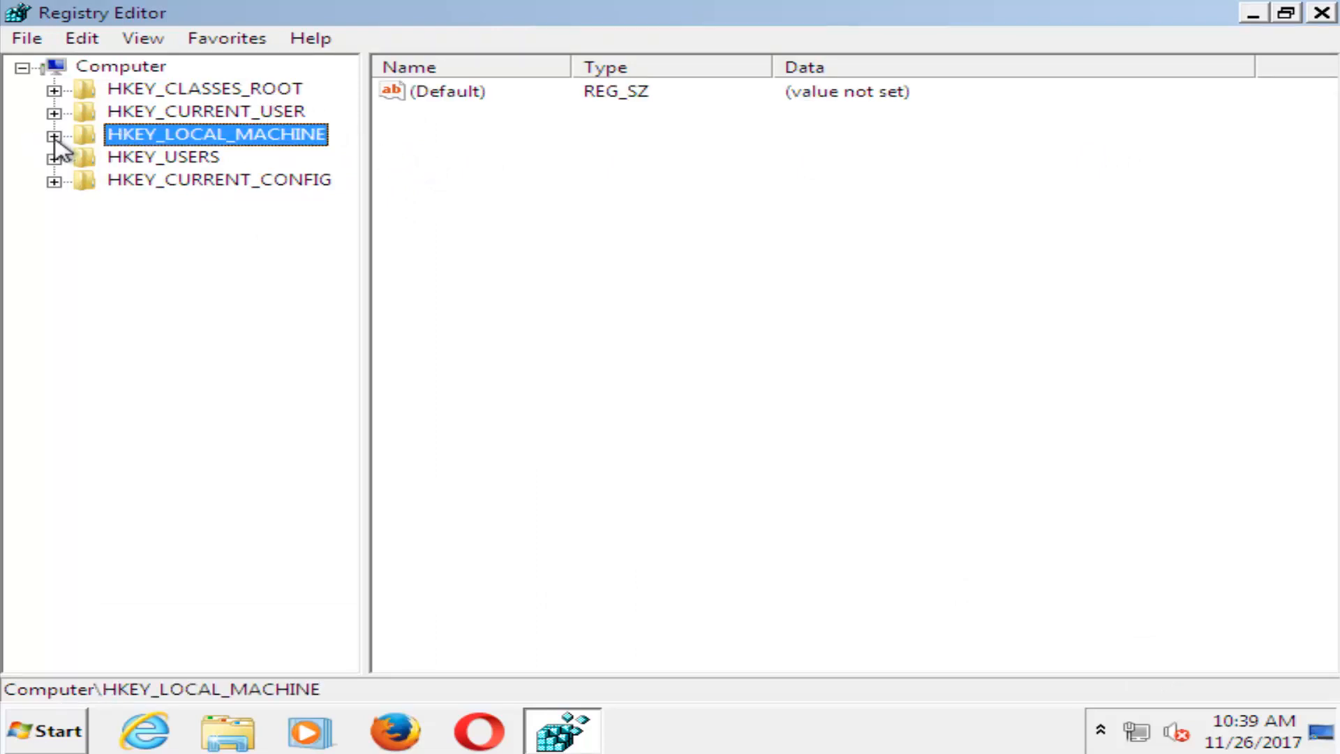
click(53, 134)
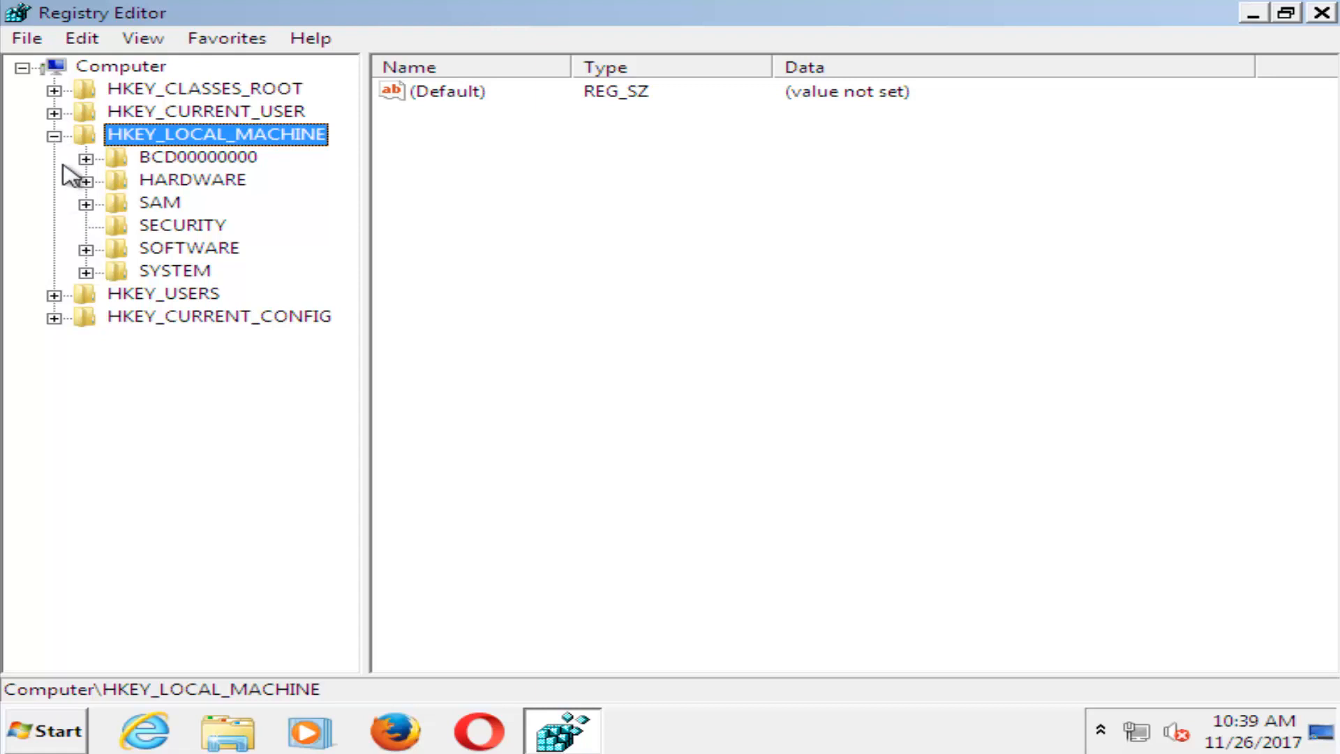
mouse_move(92, 269)
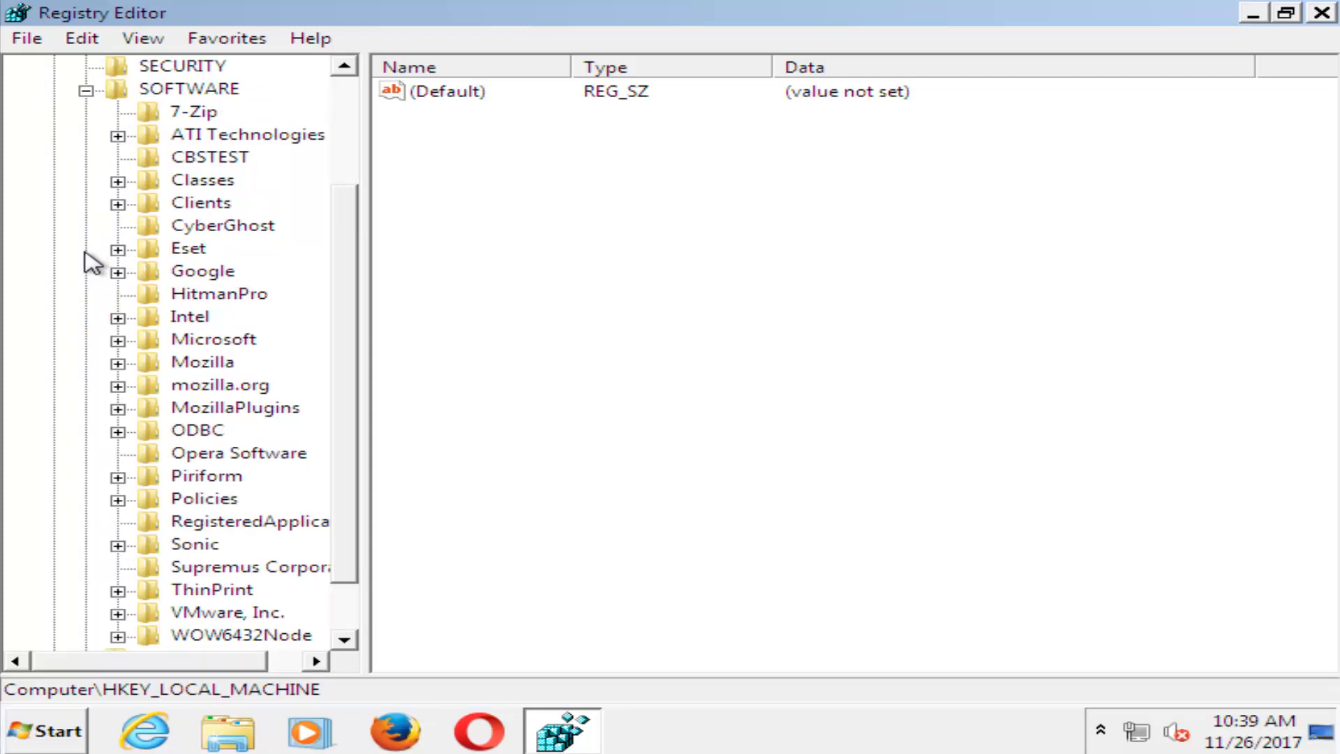
mouse_move(366, 138)
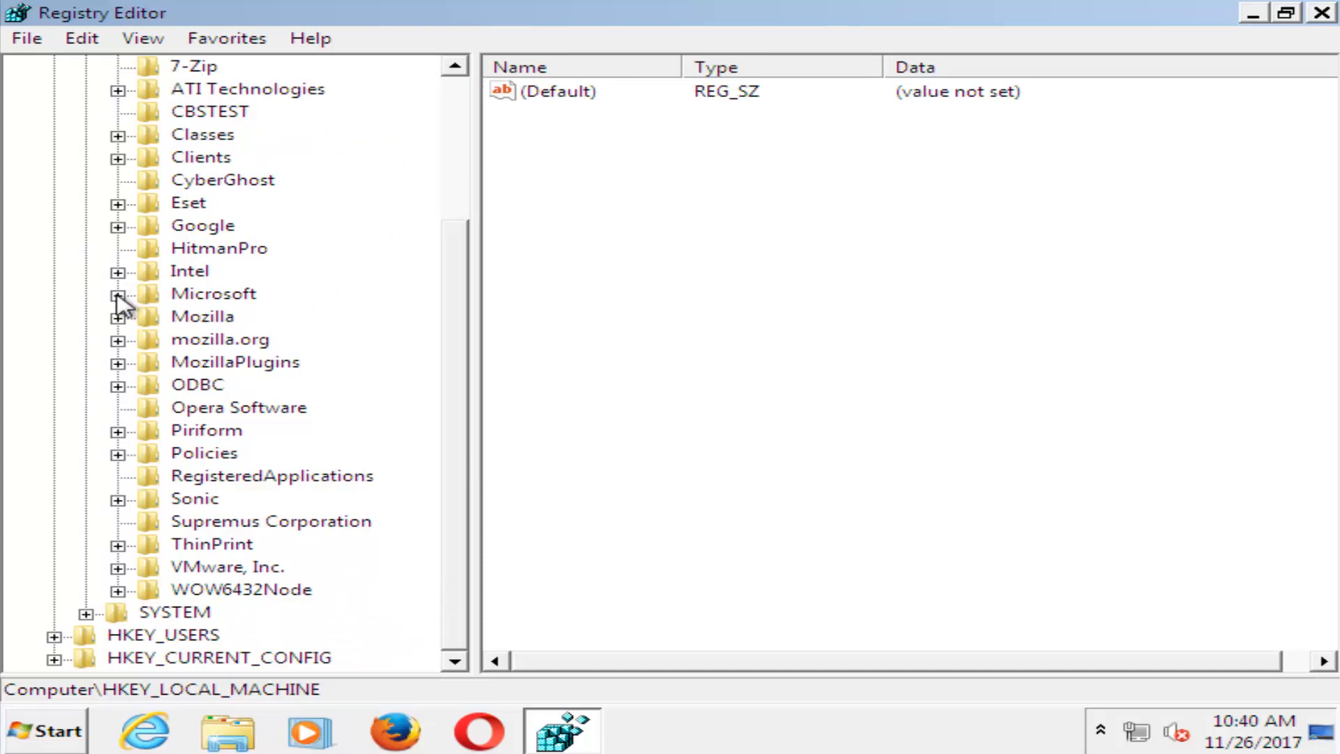
Step: Expand SOFTWARE\Microsoft and then Windows NT to reveal CurrentVersion
click(117, 293)
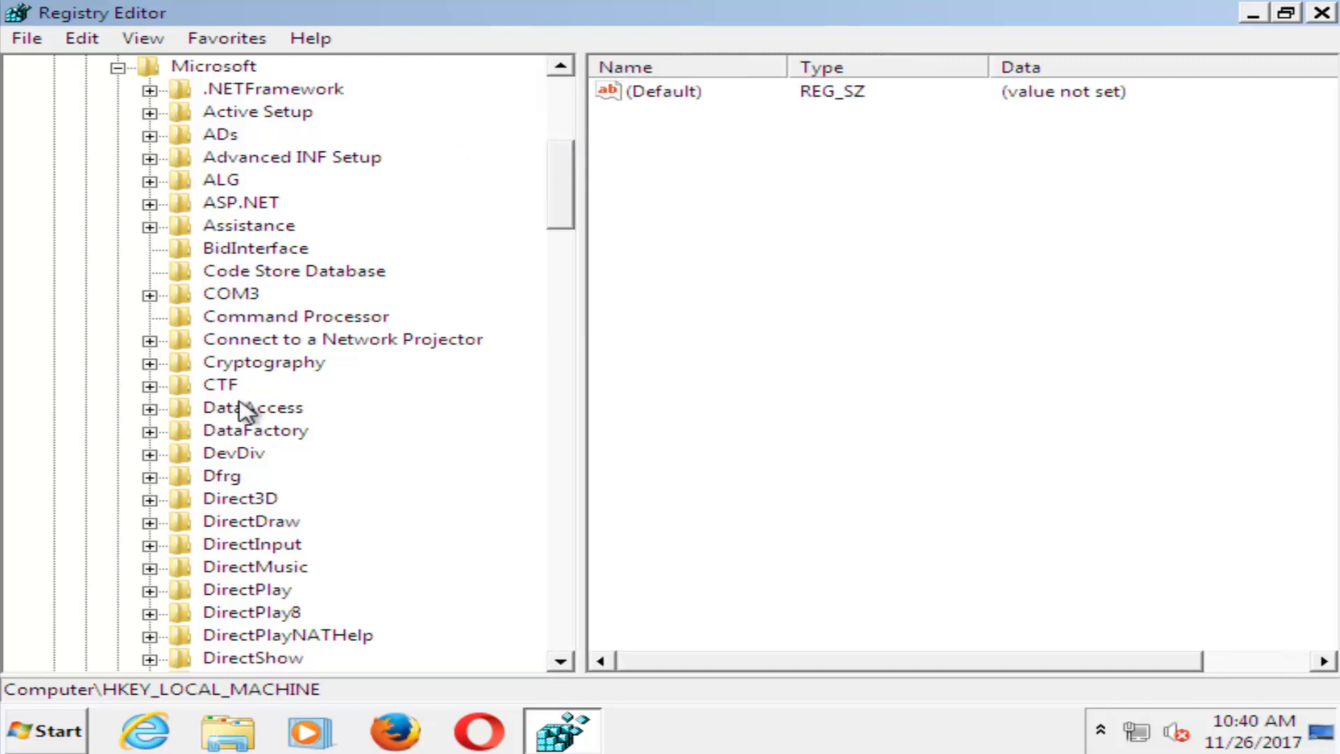
mouse_move(248, 402)
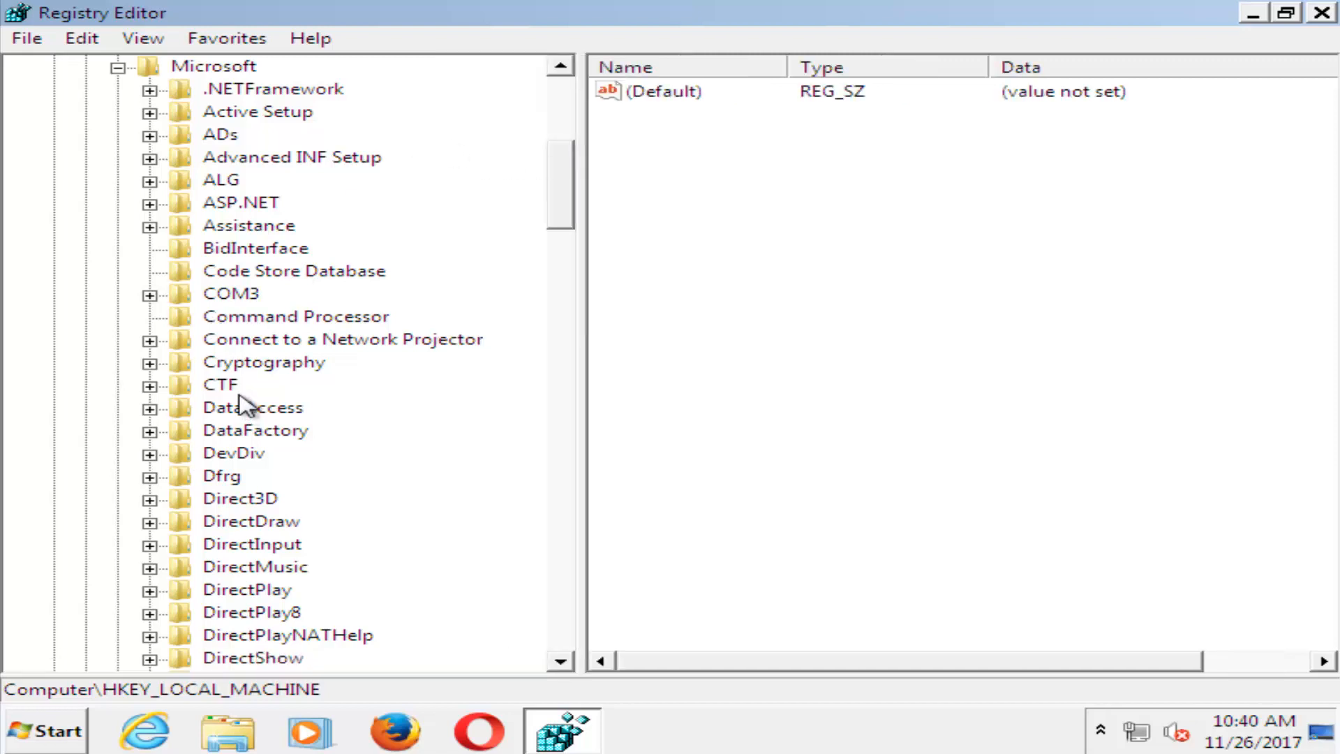
scroll(down, 3)
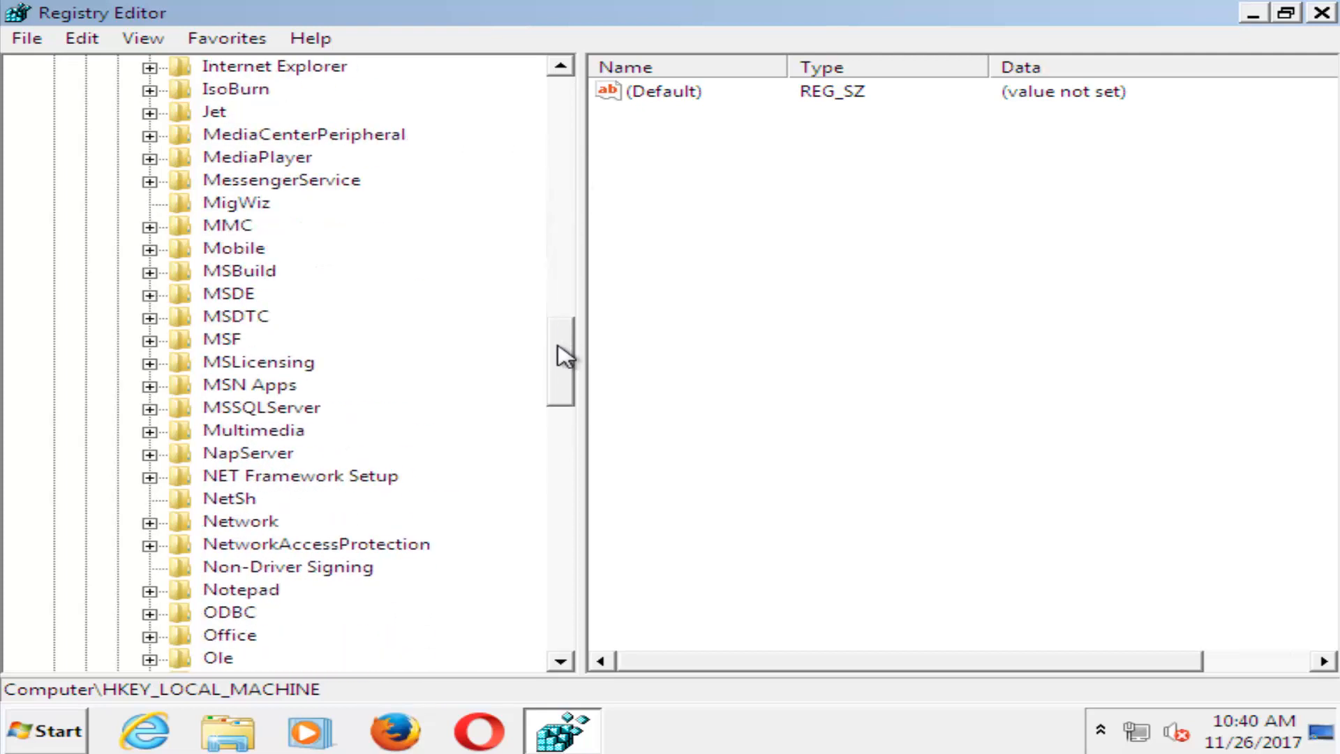
scroll(down, 3)
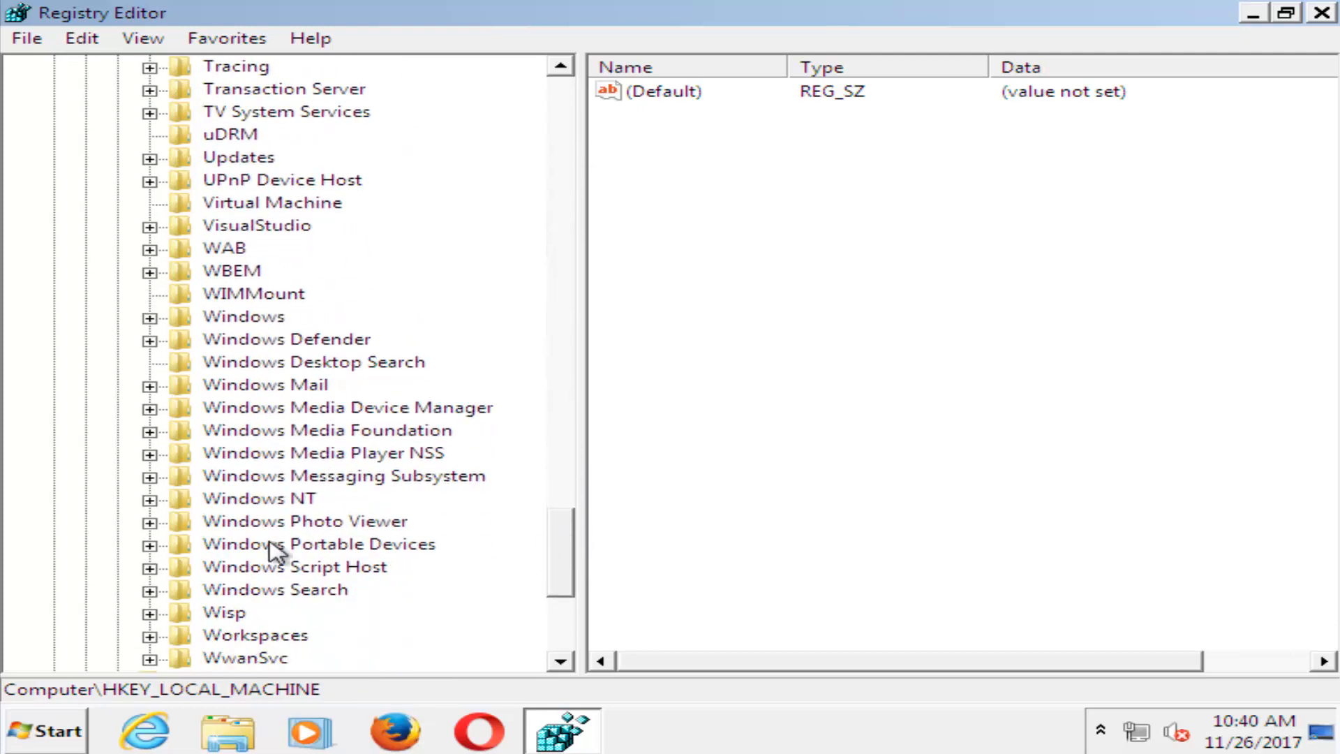
click(259, 498)
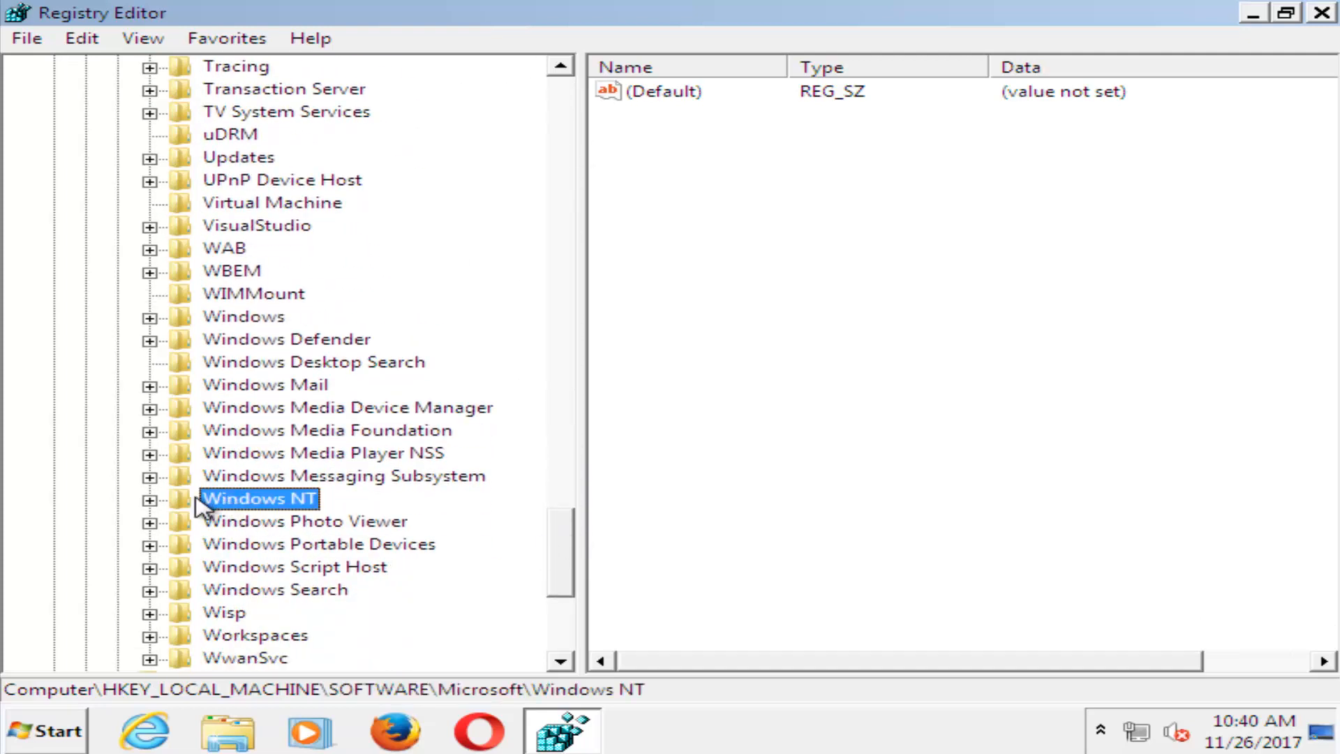
click(150, 499)
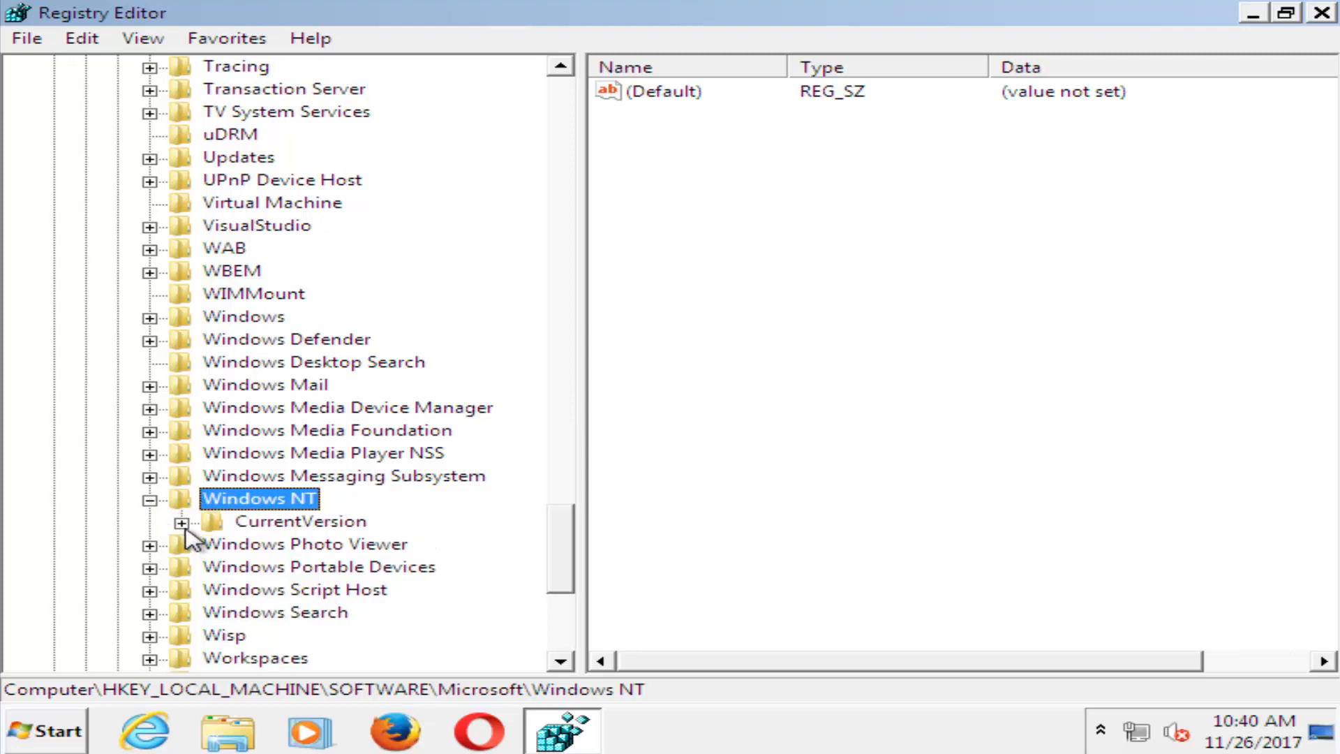
Step: Expand CurrentVersion and ProfileList to show the profile SID keys with the .bak duplicate
click(181, 521)
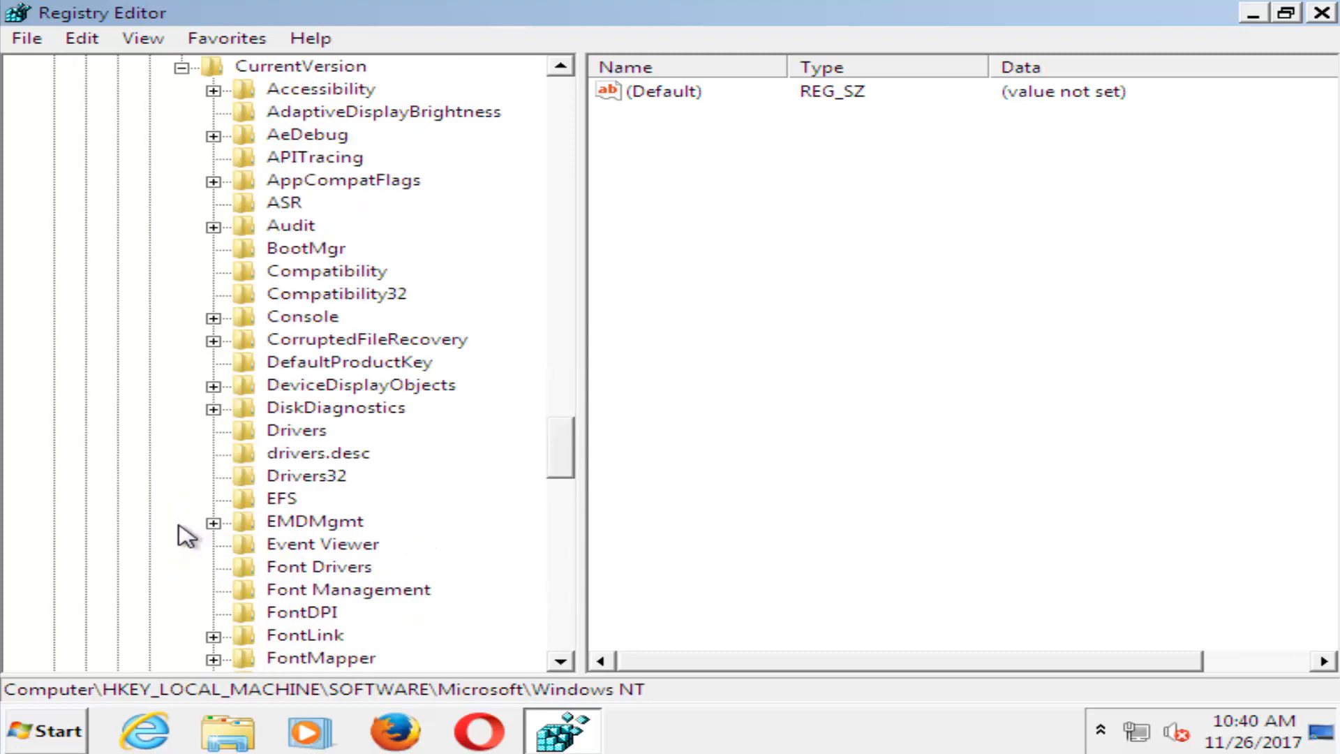
mouse_move(608, 460)
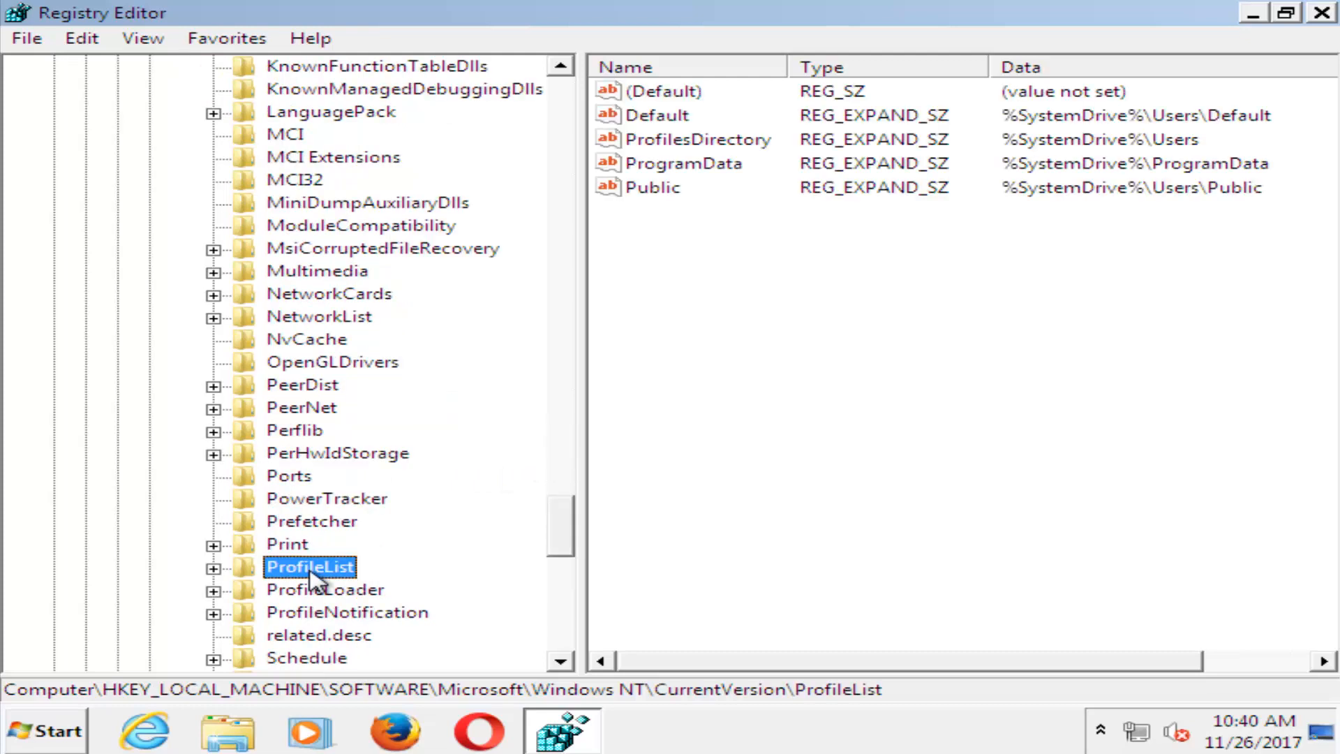
click(212, 567)
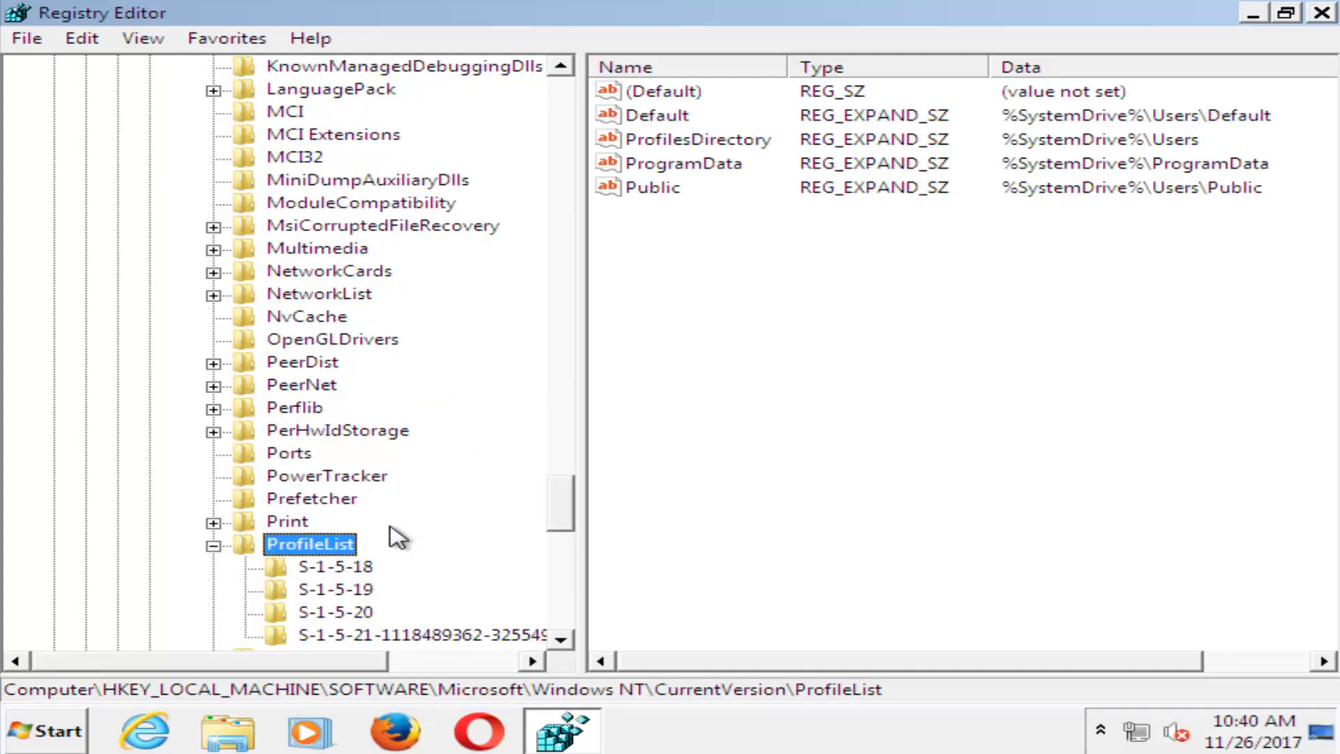
scroll(down, 3)
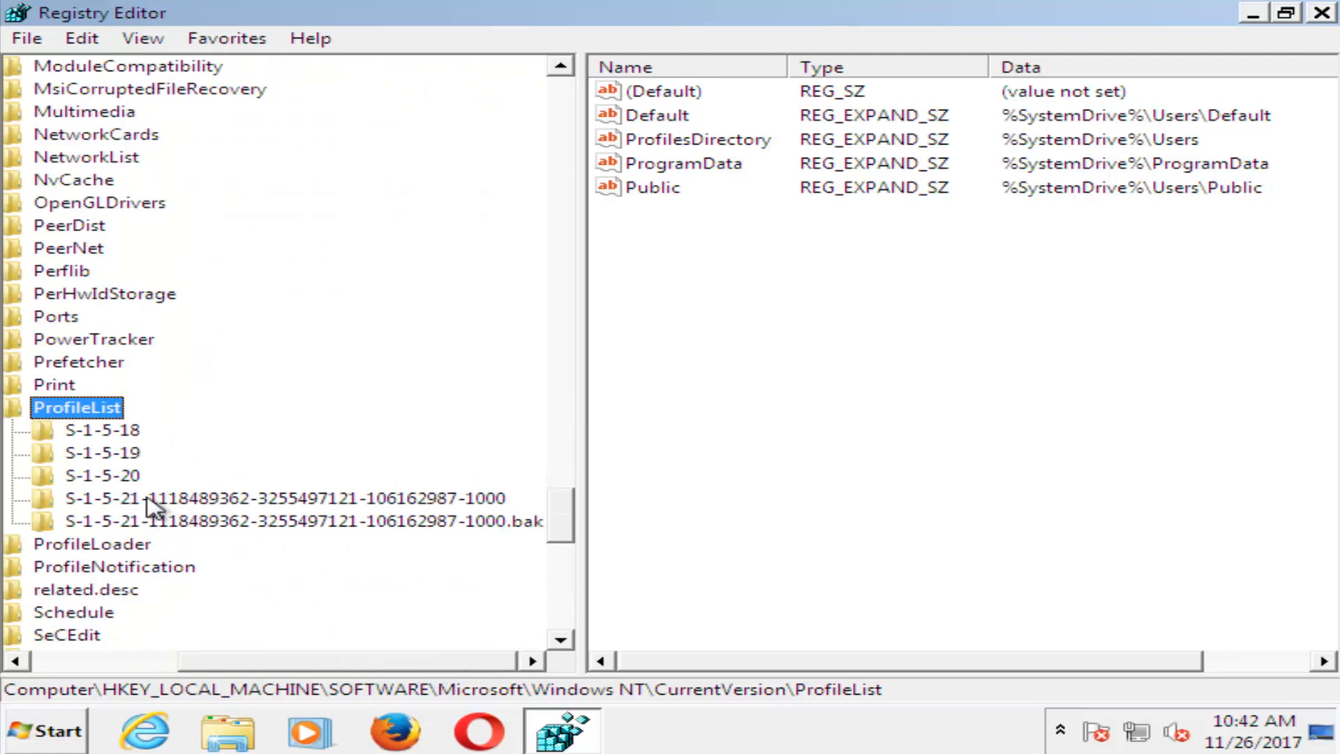
mouse_move(534, 538)
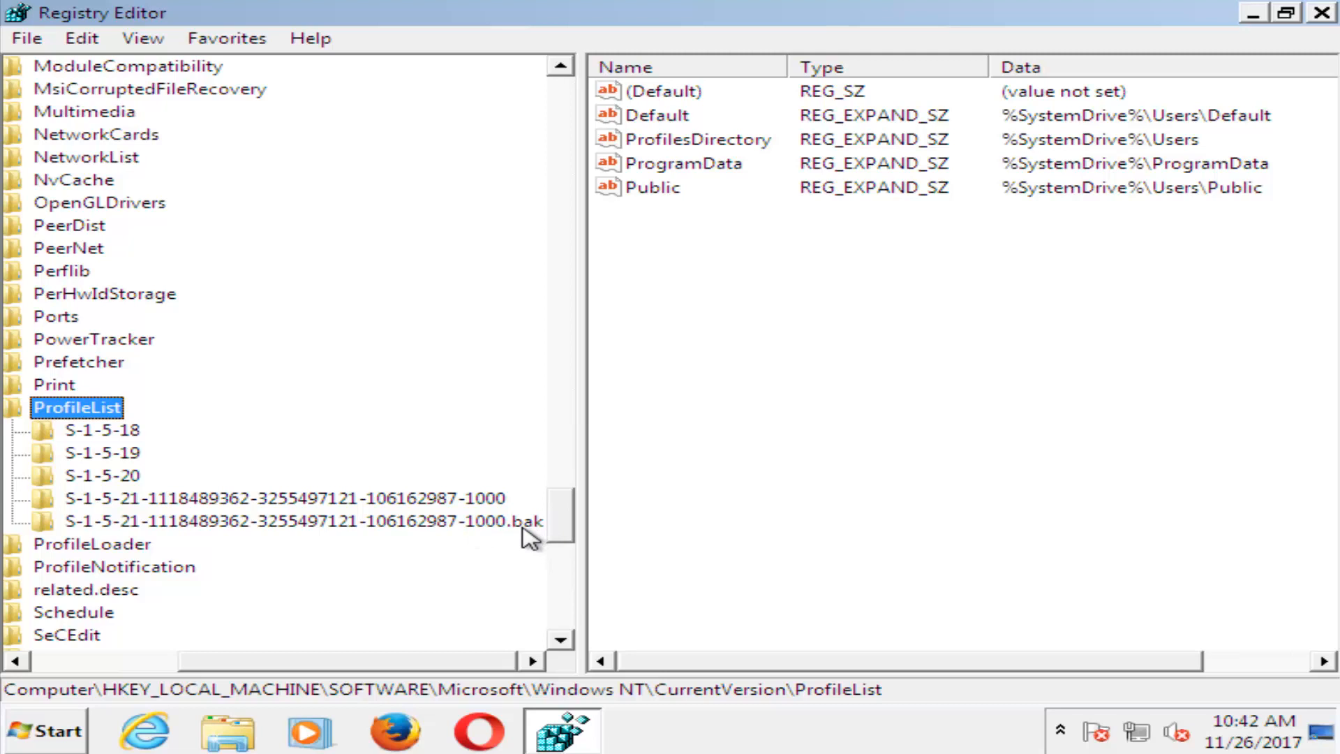
mouse_move(90, 521)
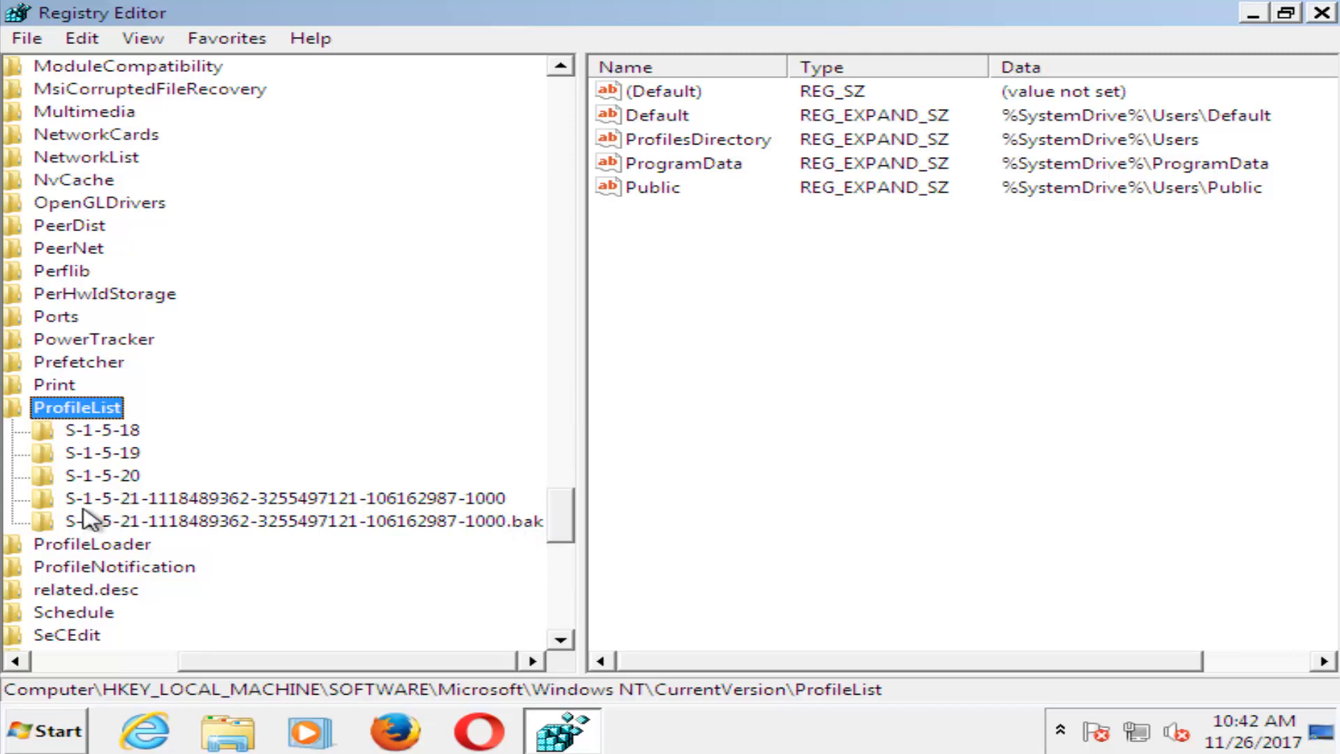
mouse_move(509, 545)
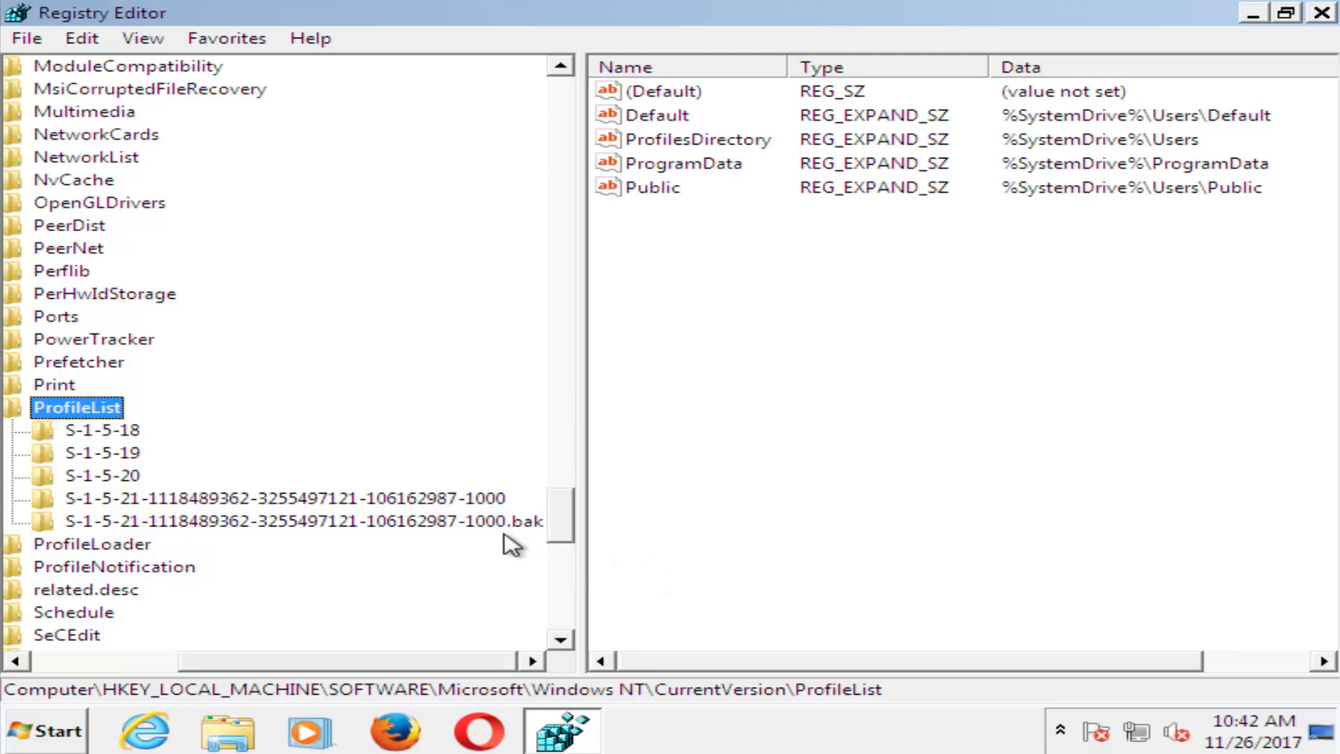
mouse_move(218, 508)
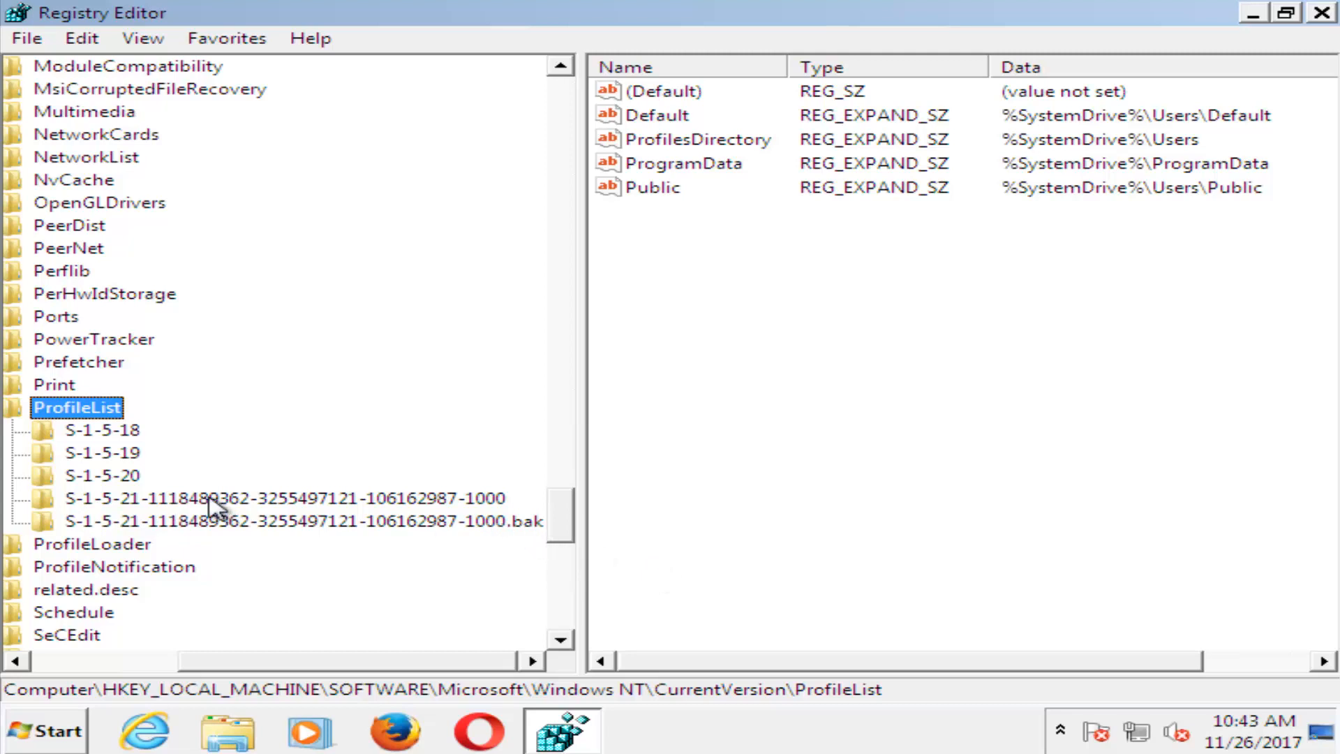
mouse_move(140, 527)
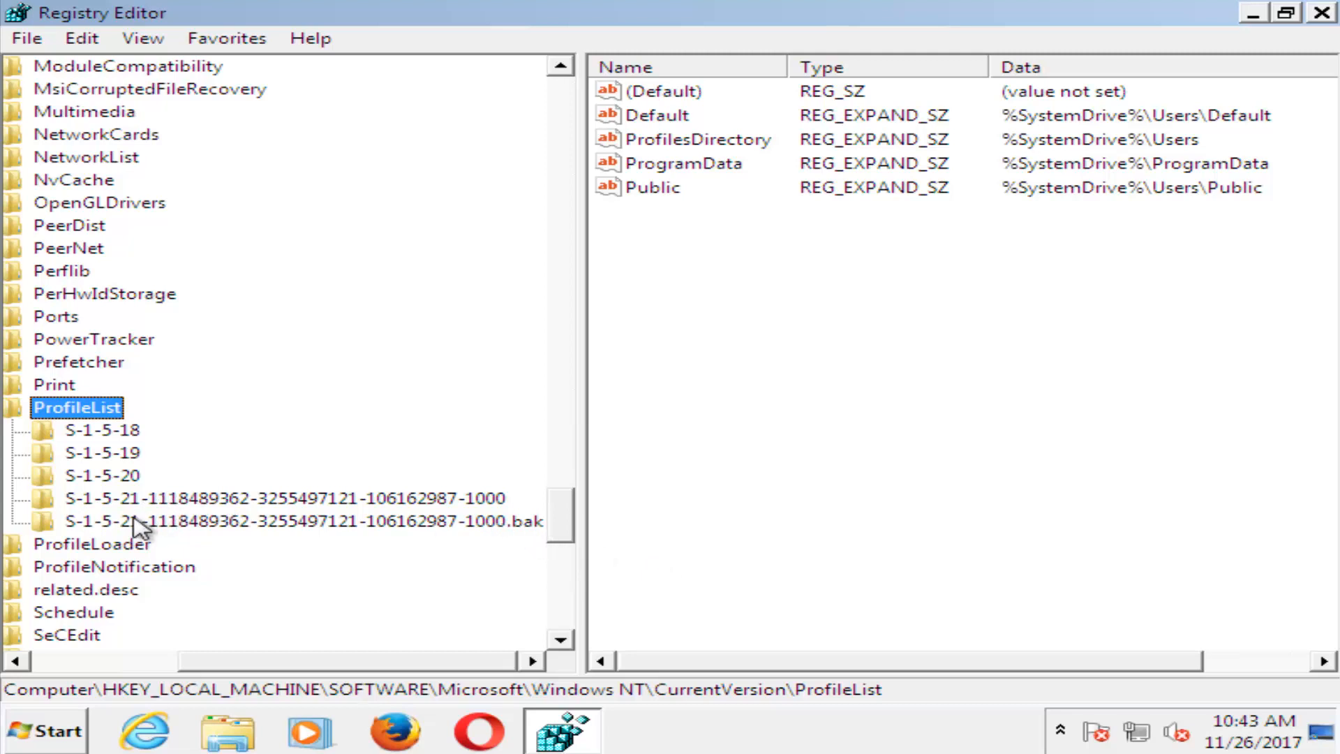
mouse_move(179, 511)
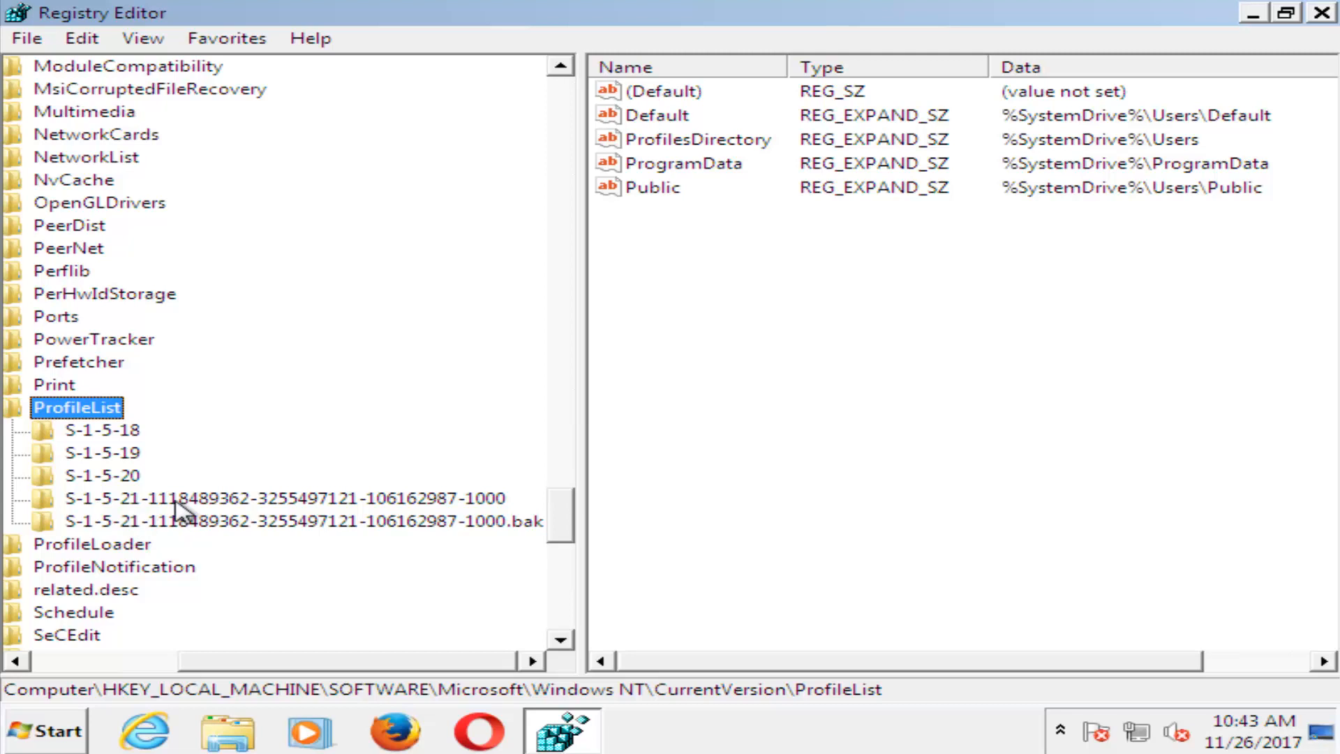
Step: Rename the -1000 profile key to add a .ba backup suffix
click(285, 498)
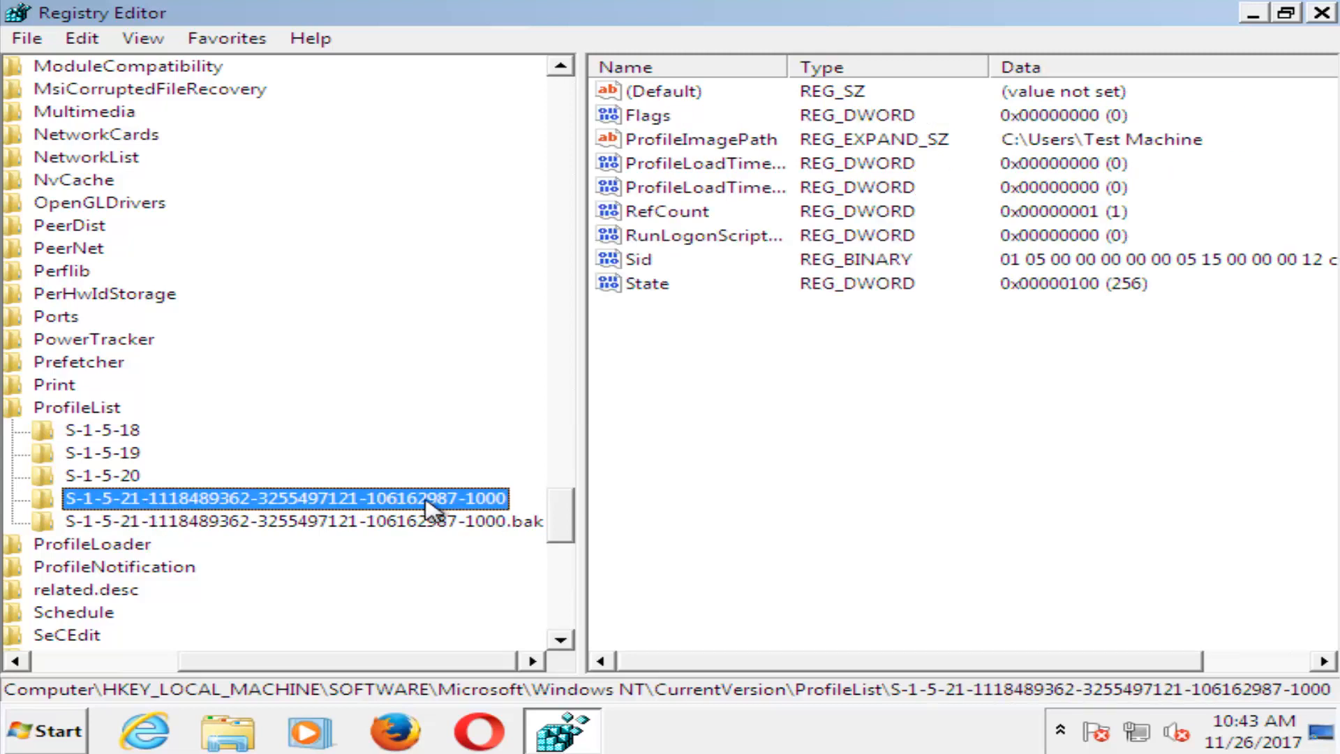
right_click(286, 498)
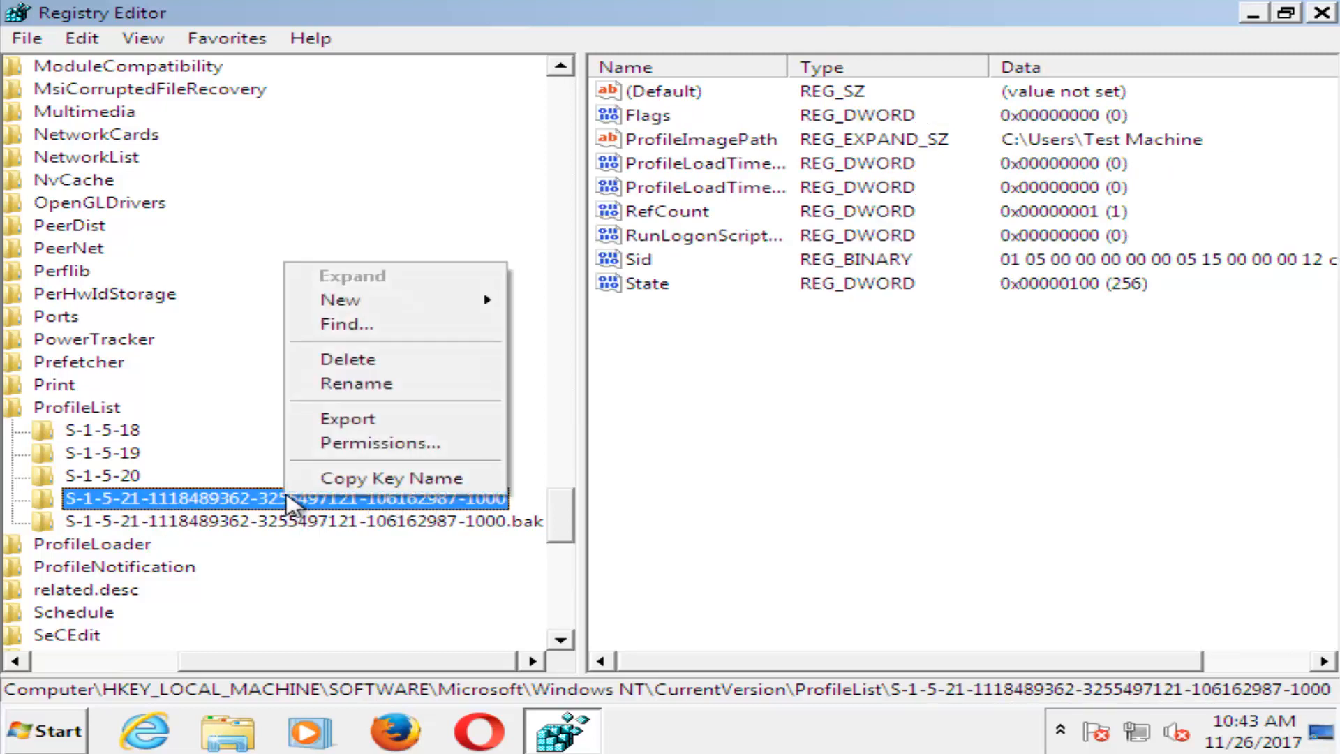
click(355, 383)
text(.ba)
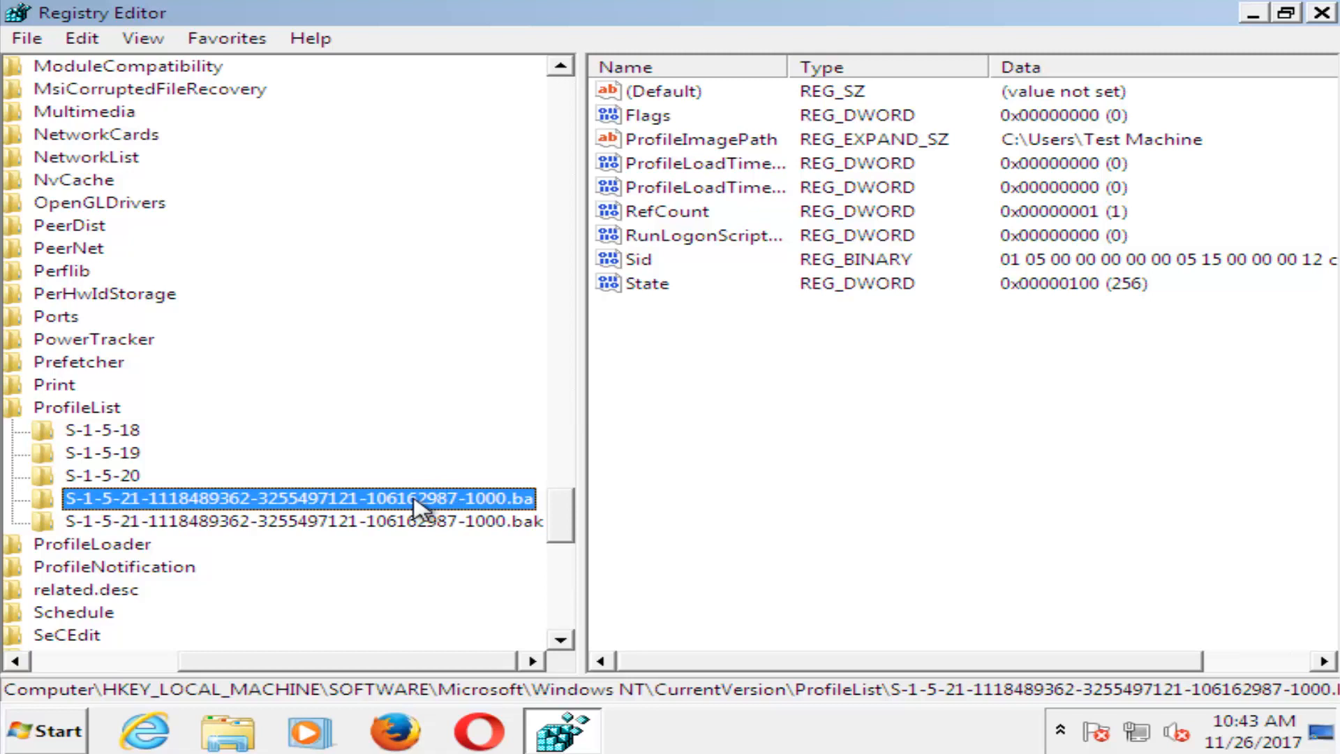
mouse_move(389, 521)
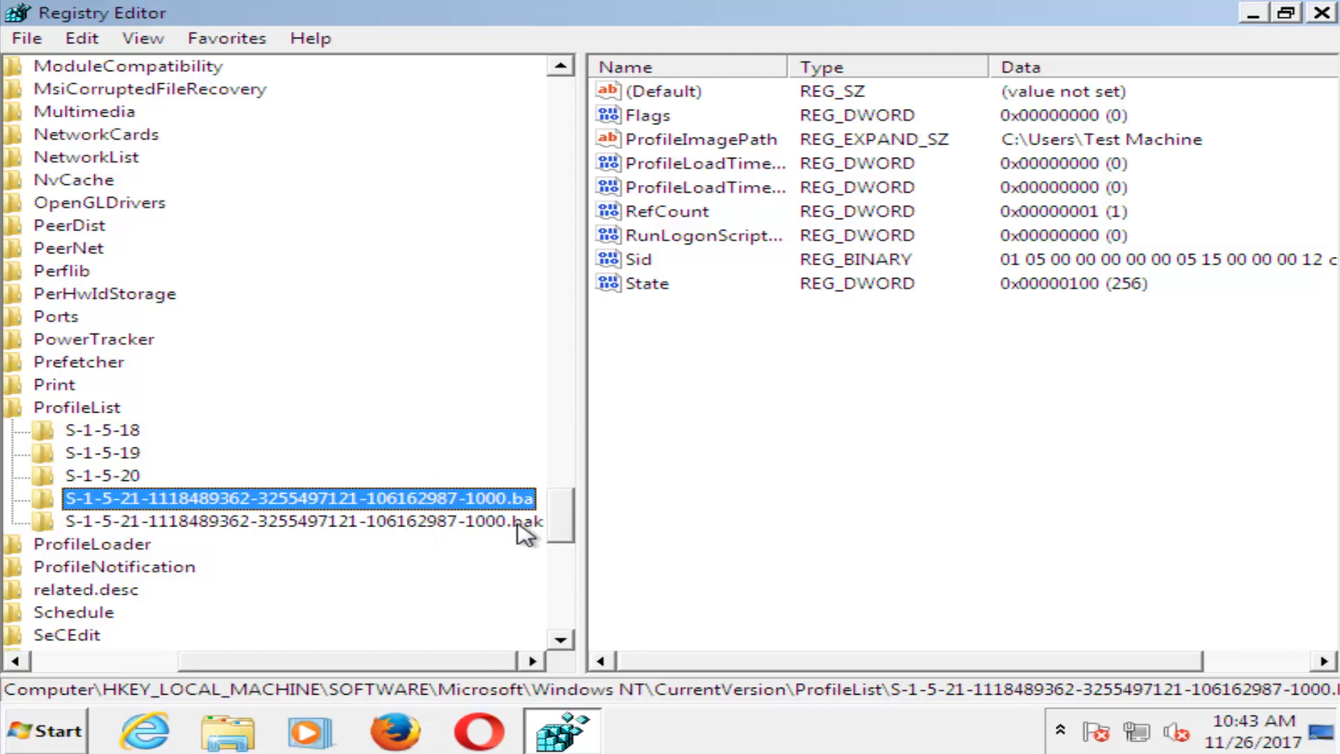
mouse_move(363, 523)
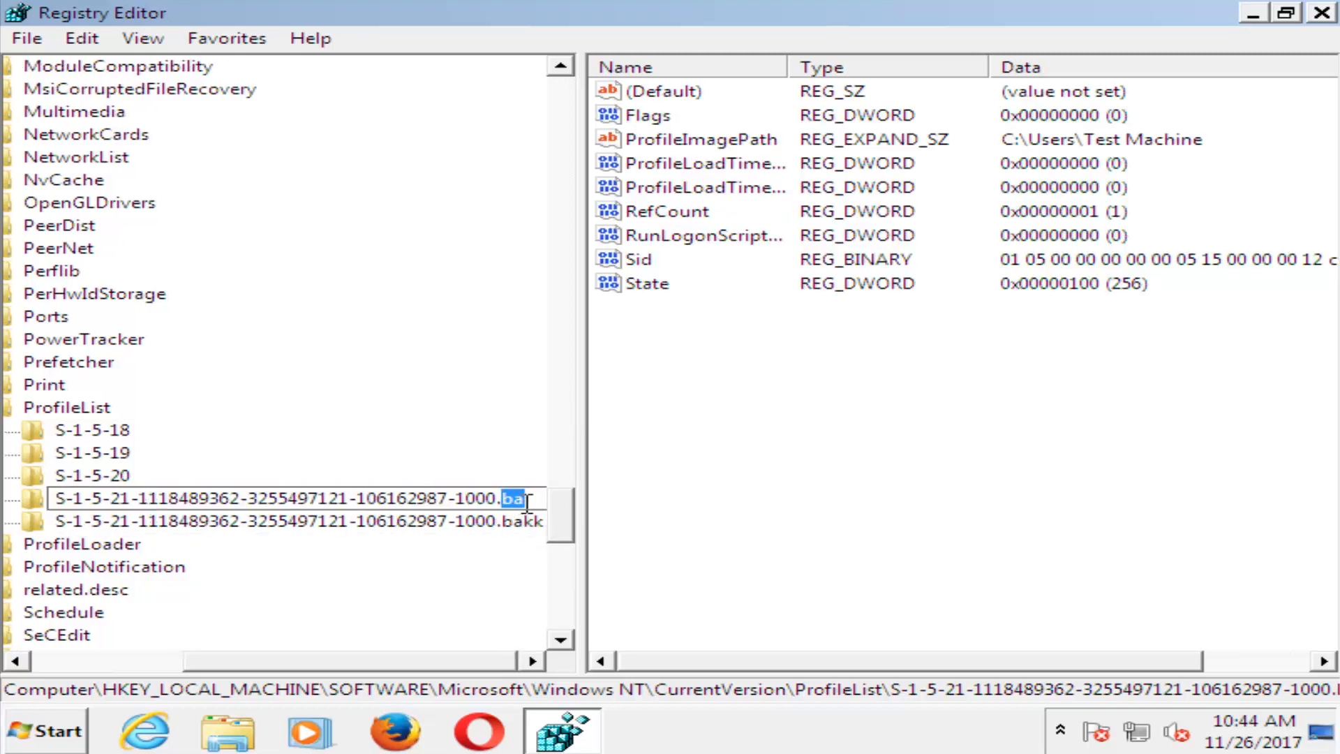
Step: Rename the .bak profile key to remove its .bak suffix
right_click(282, 498)
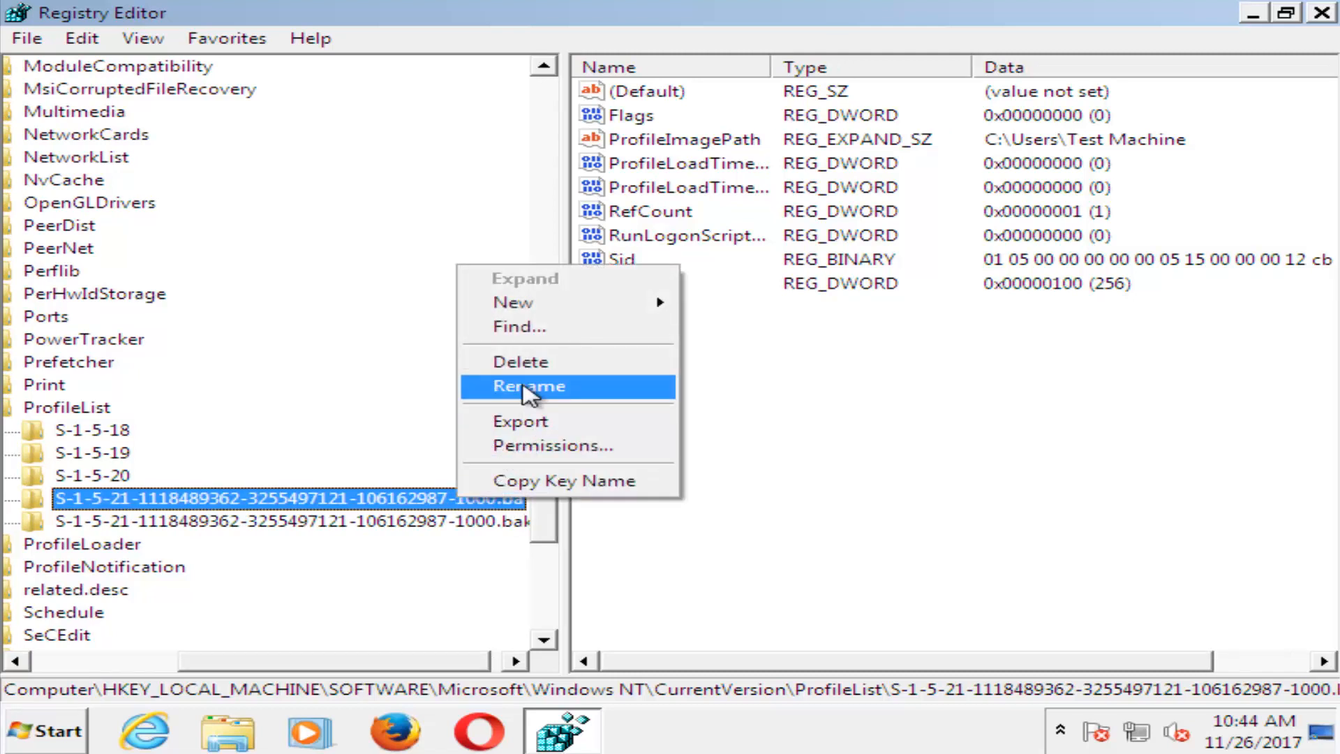
click(529, 385)
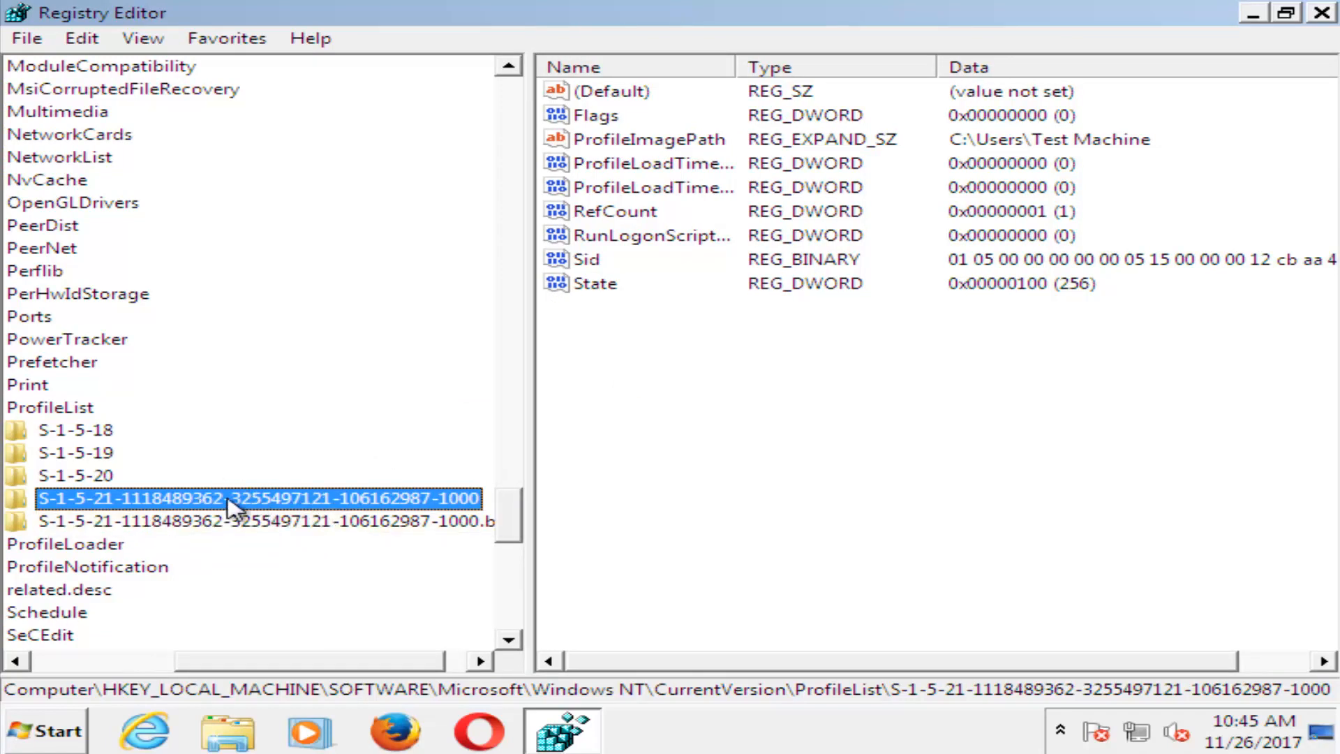
mouse_move(308, 508)
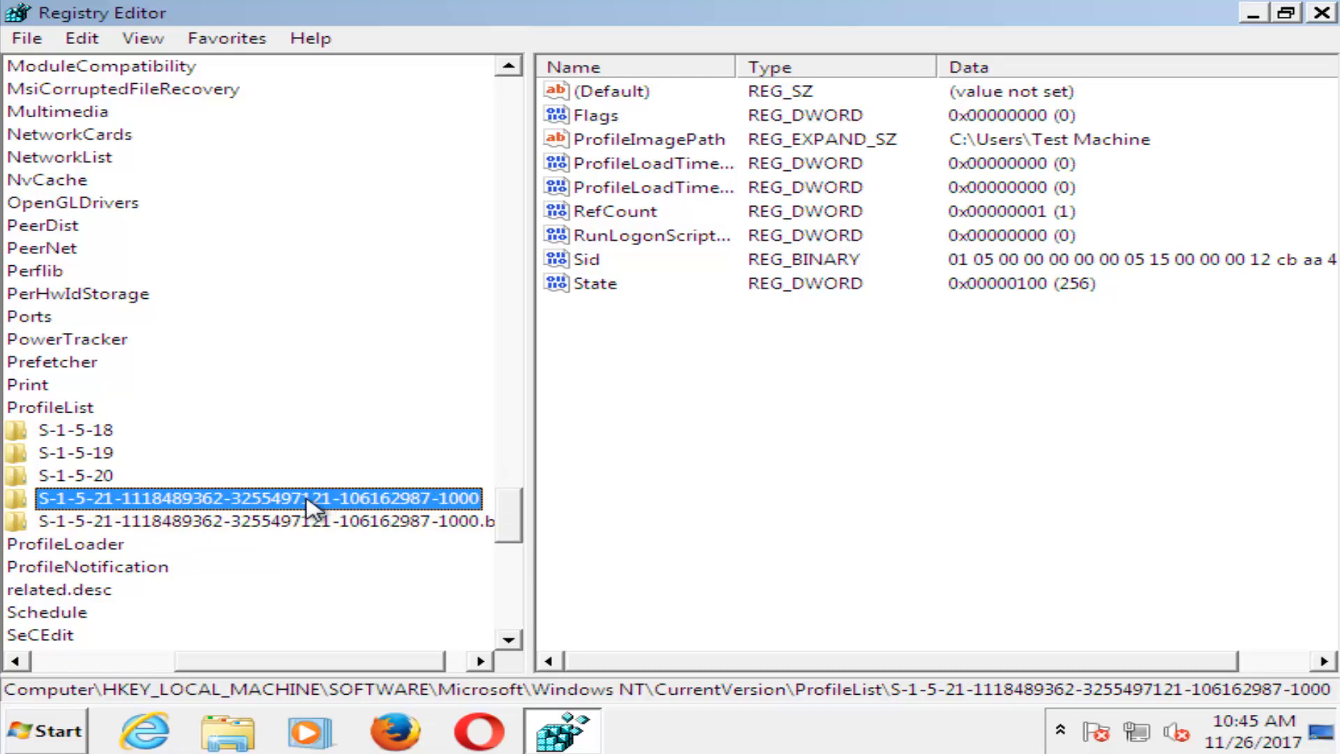
mouse_move(252, 490)
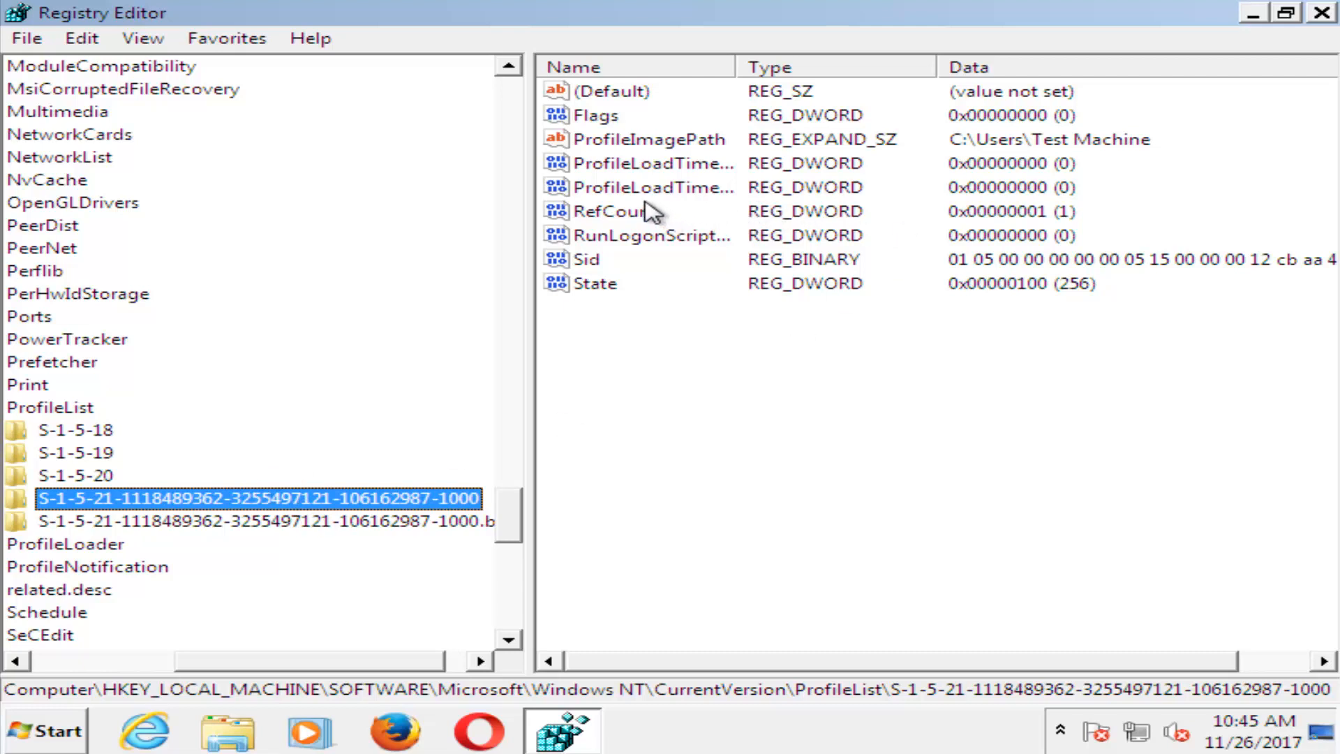
Step: Set the -1000 profile key's RefCount and State values both to 0
double_click(615, 211)
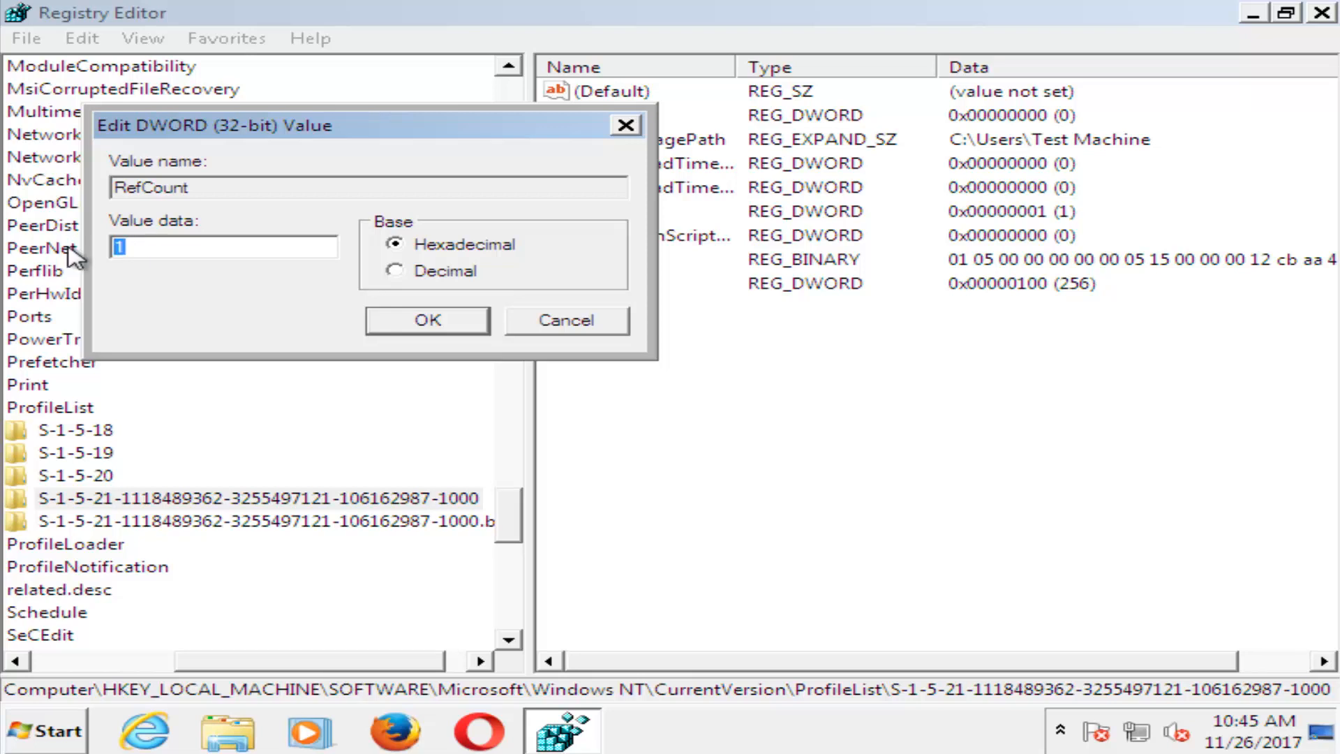
text(0)
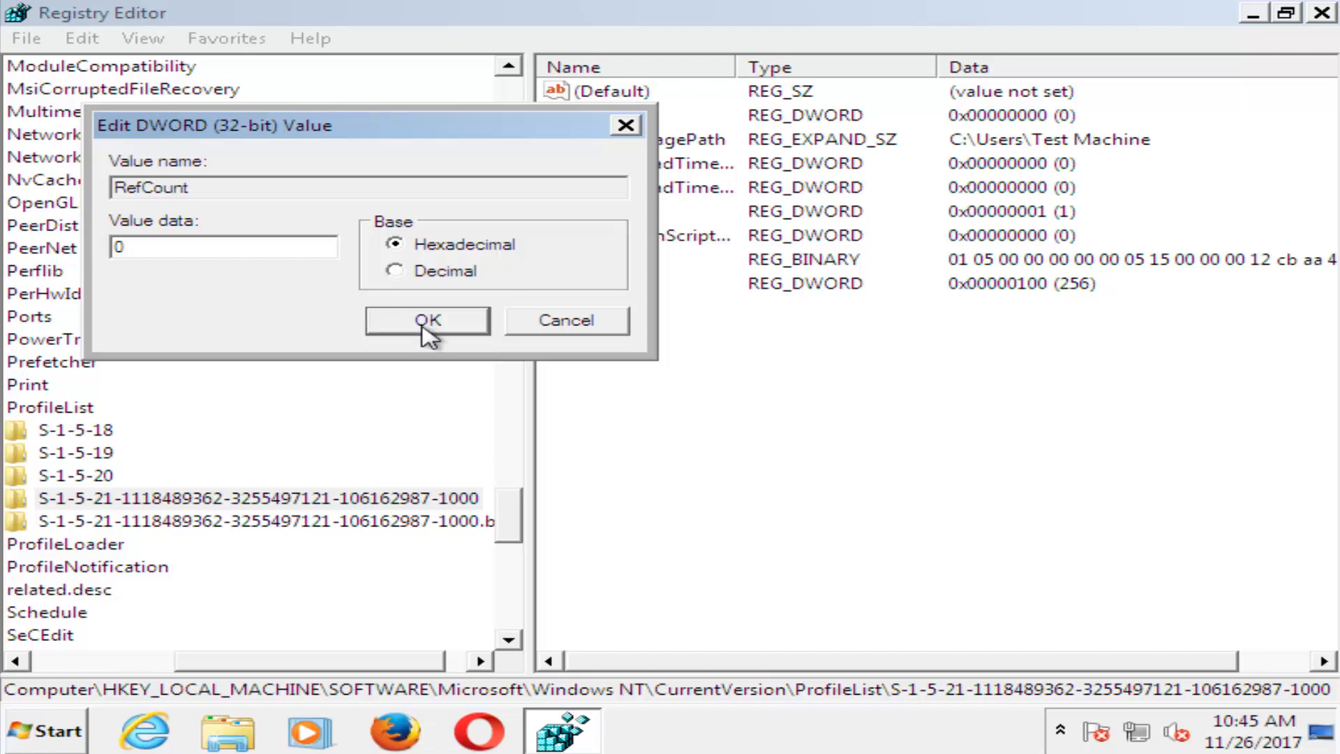
click(427, 320)
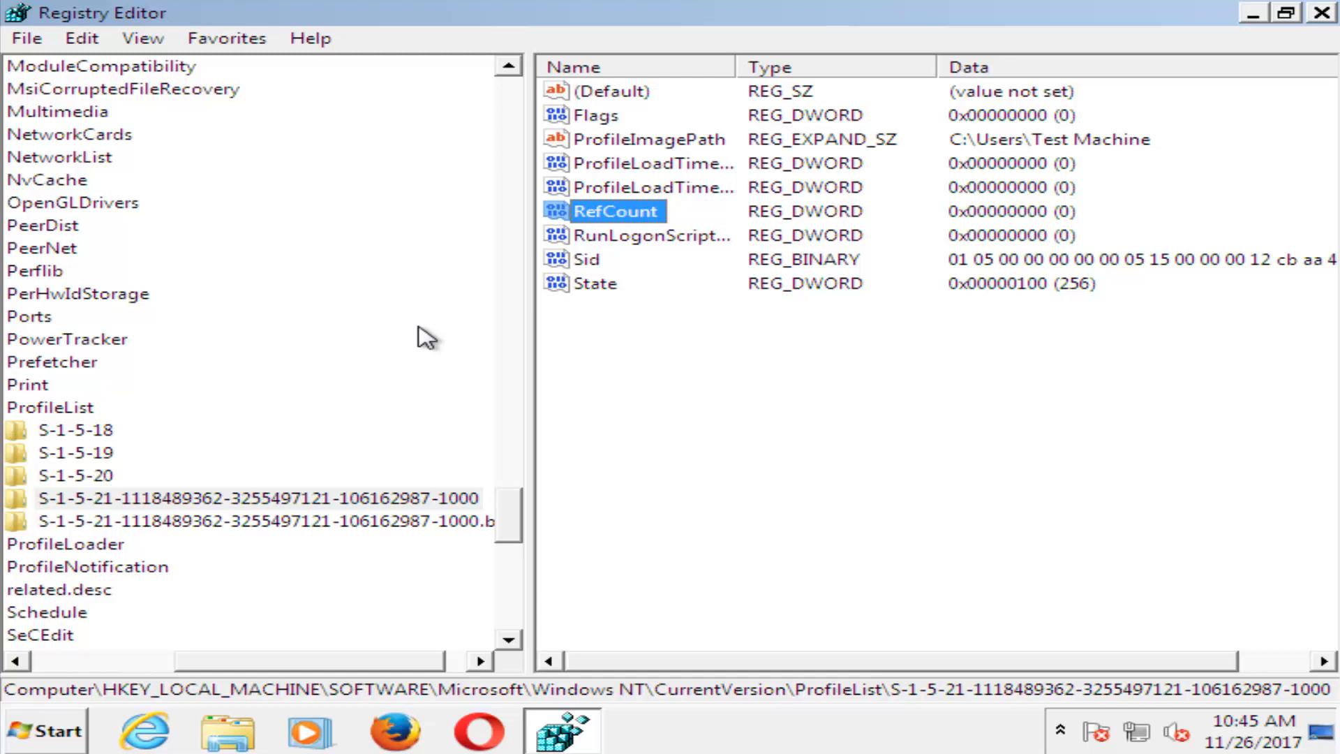
double_click(595, 283)
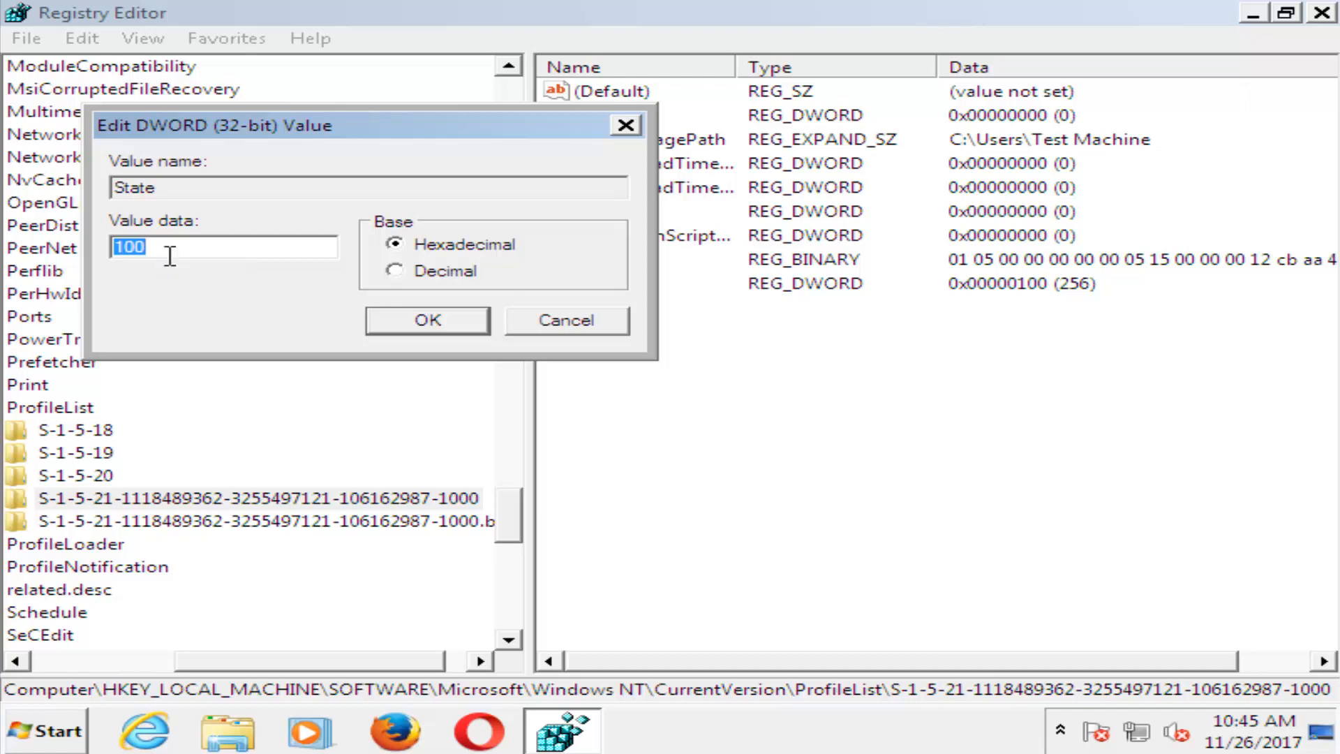
text(0)
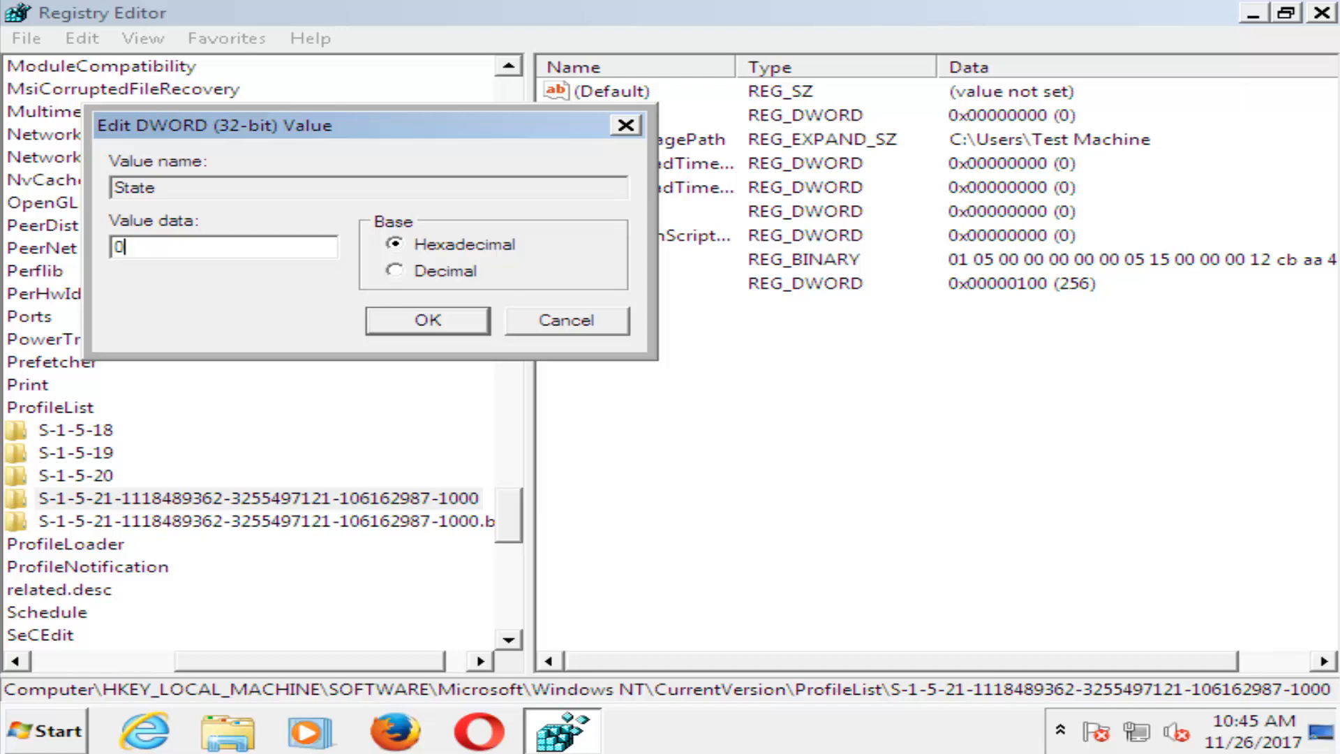
click(426, 320)
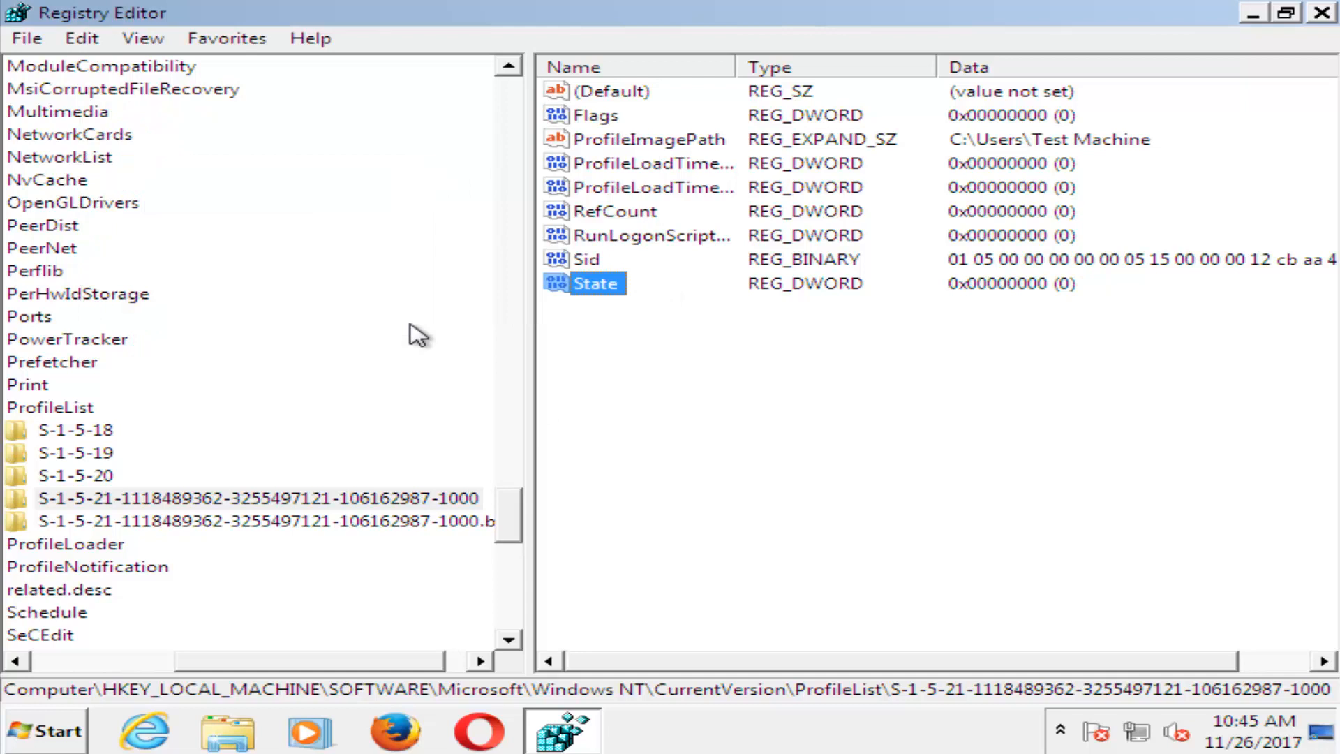
mouse_move(1092, 134)
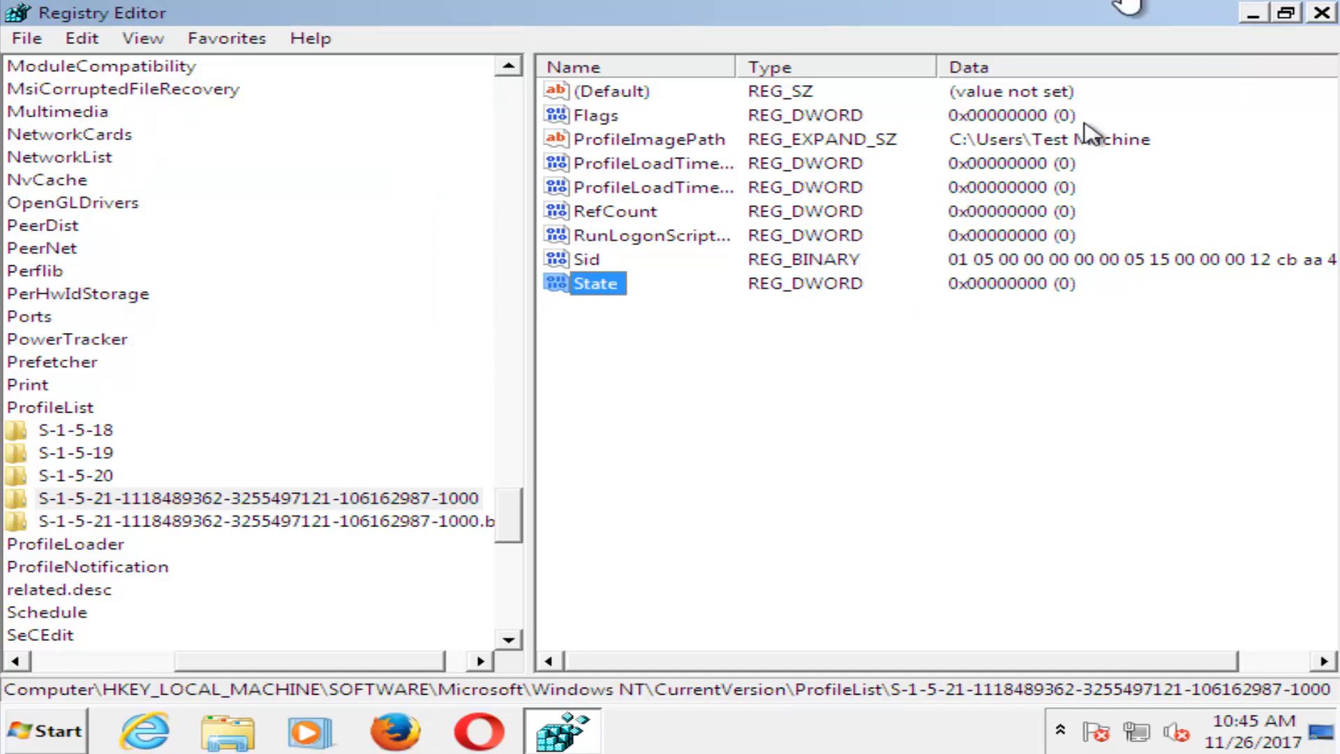
Step: Close Registry Editor and restart the computer from the Start menu power options
click(1321, 12)
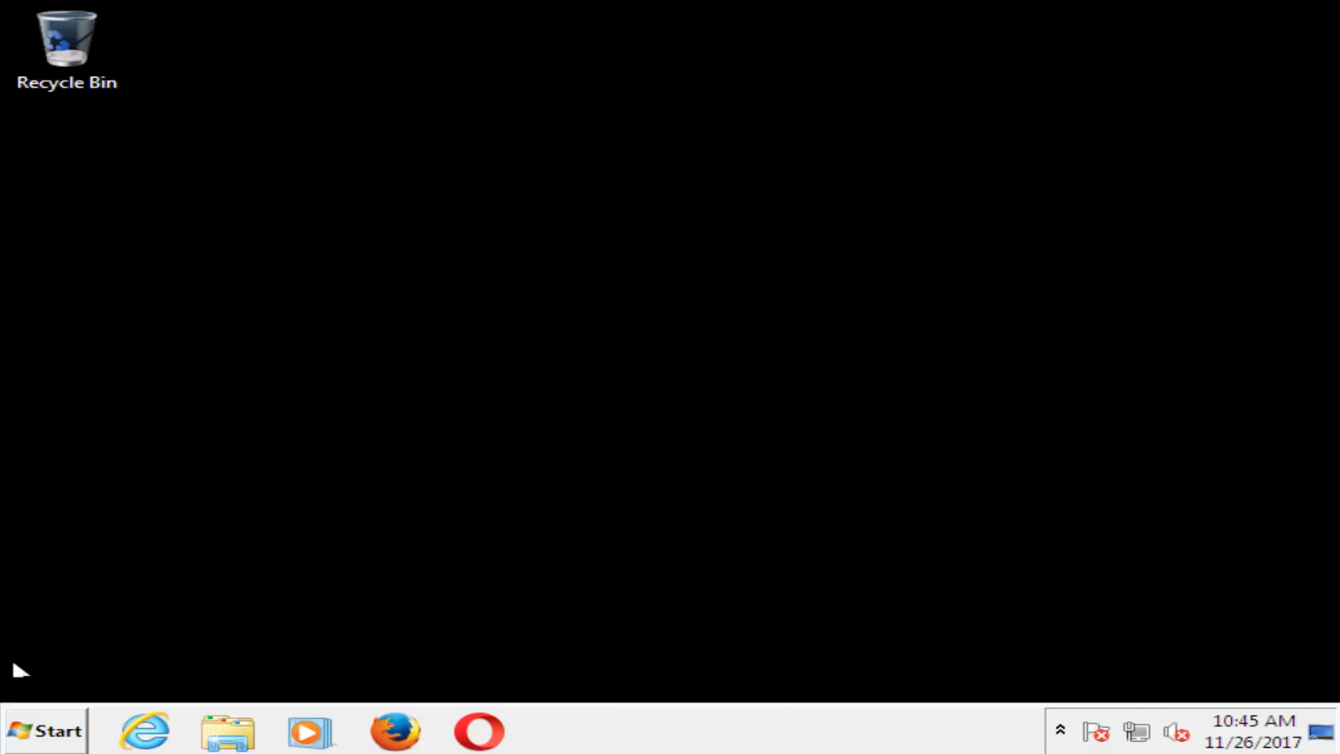
click(45, 730)
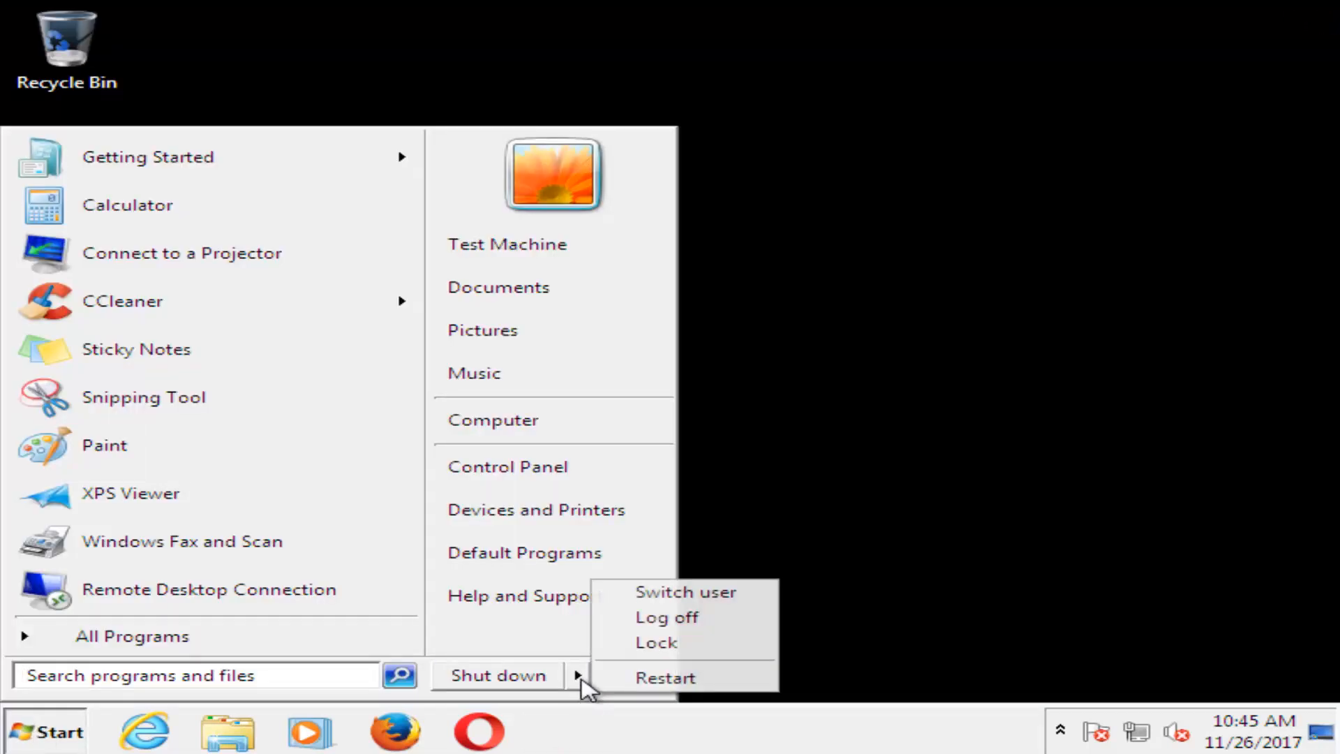
click(498, 675)
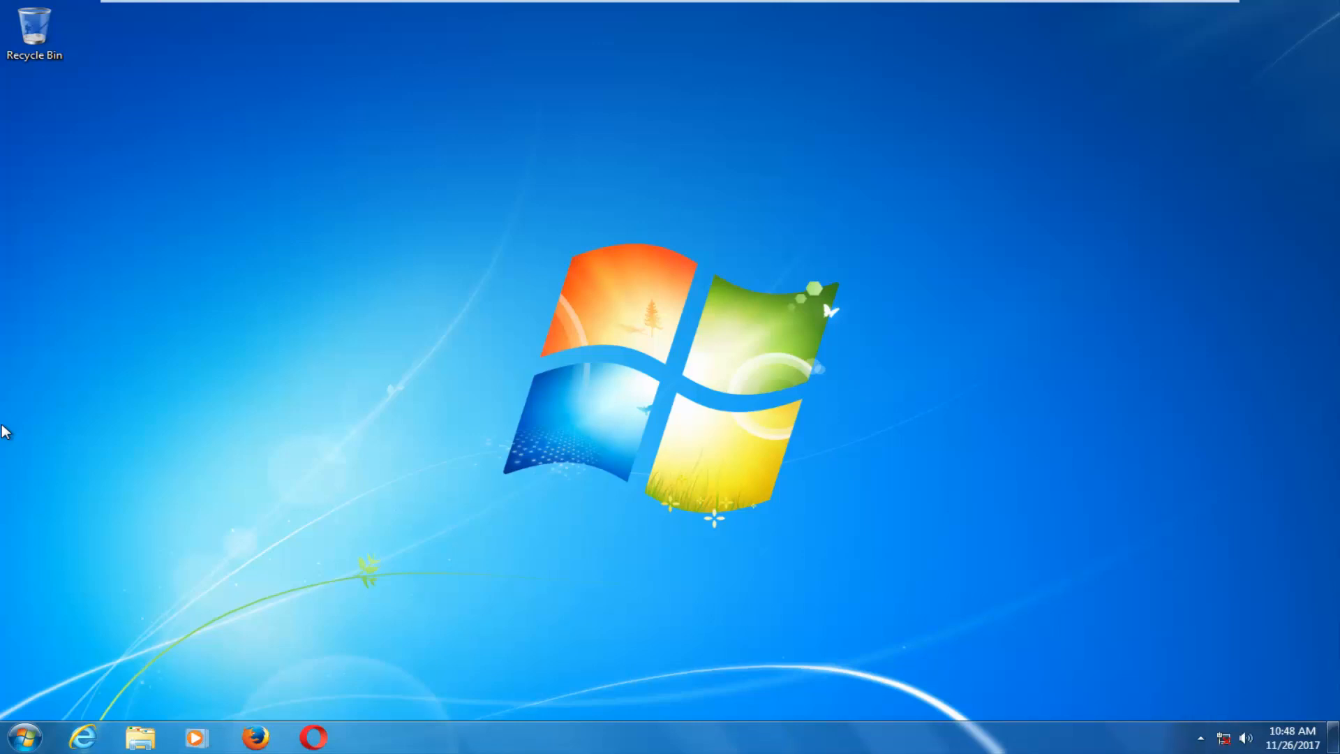
mouse_move(714, 330)
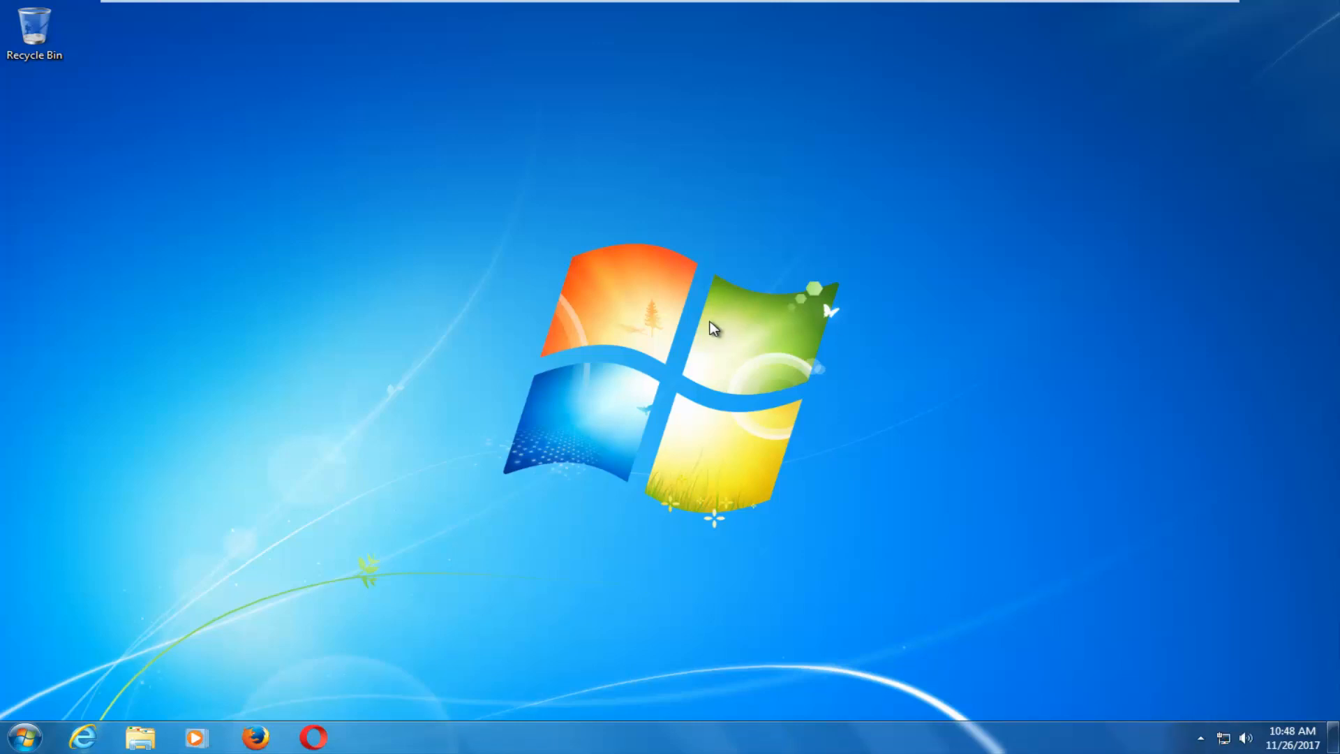
mouse_move(690, 330)
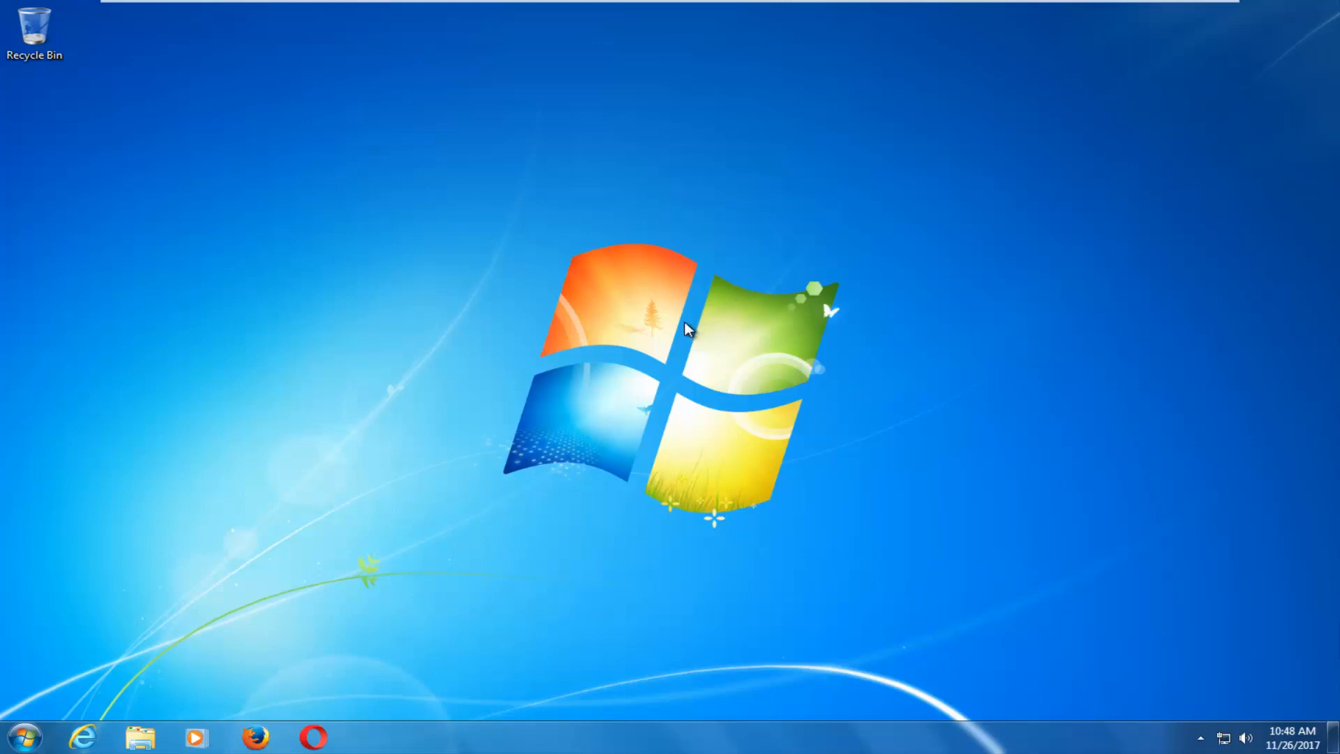
mouse_move(479, 311)
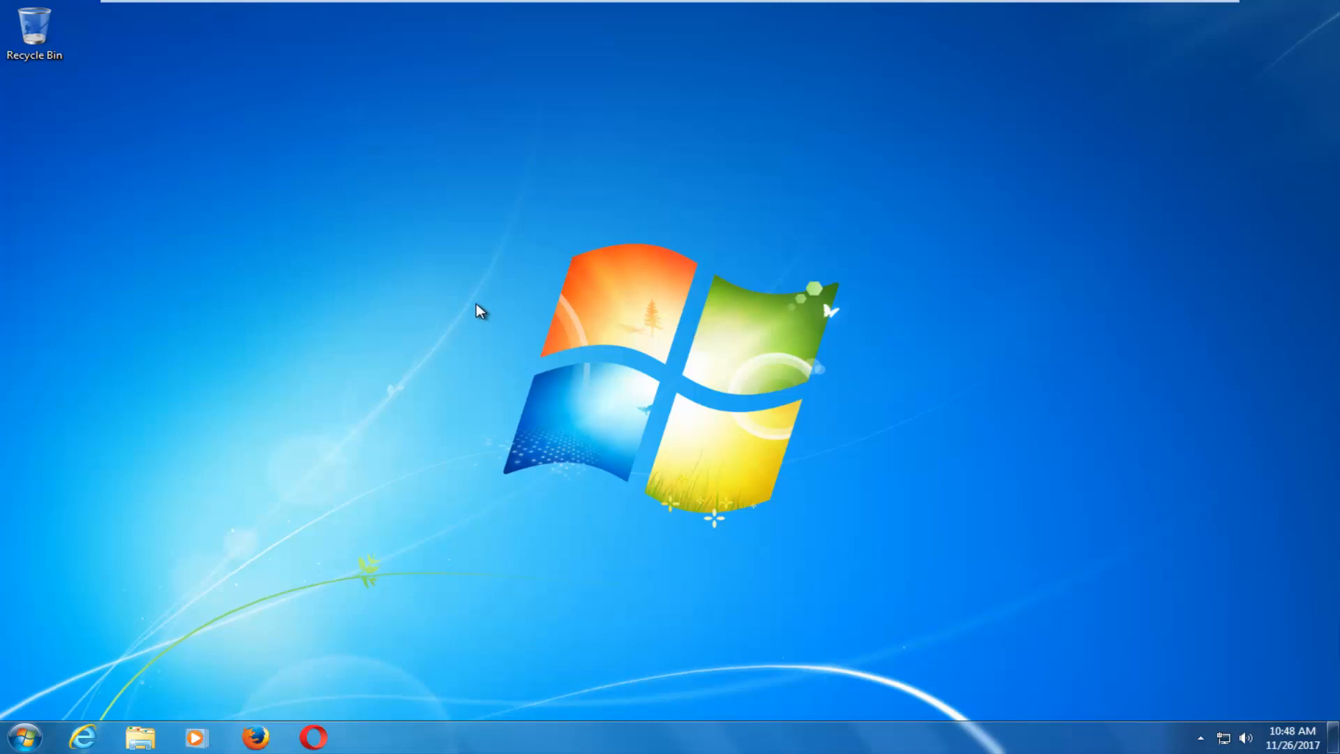